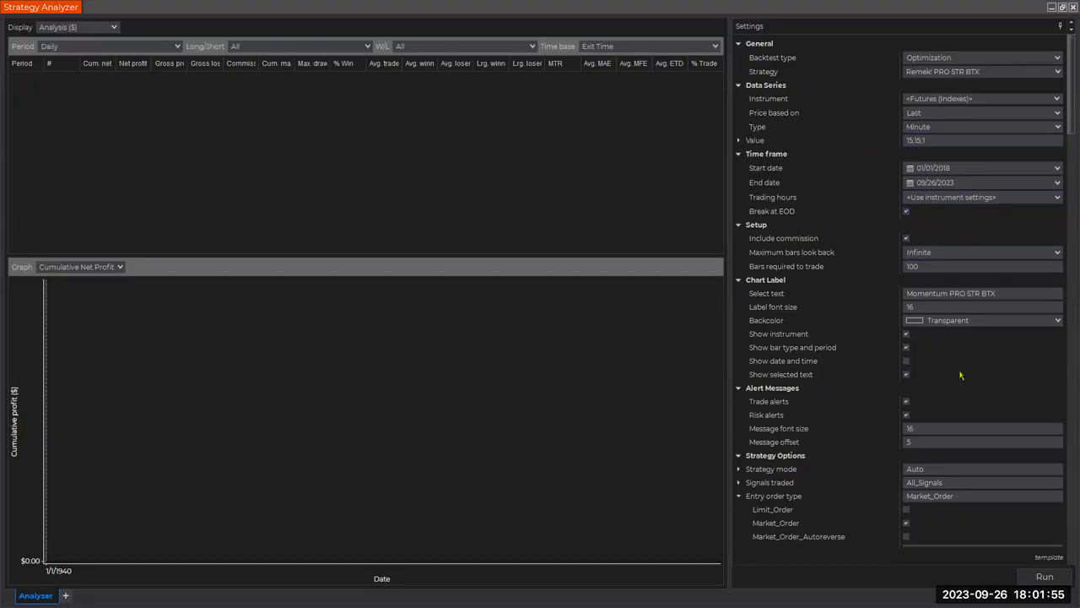
Adjust the Strategy Analyzer settings for the ATR-period optimization on the index futures list
scroll(down, 3)
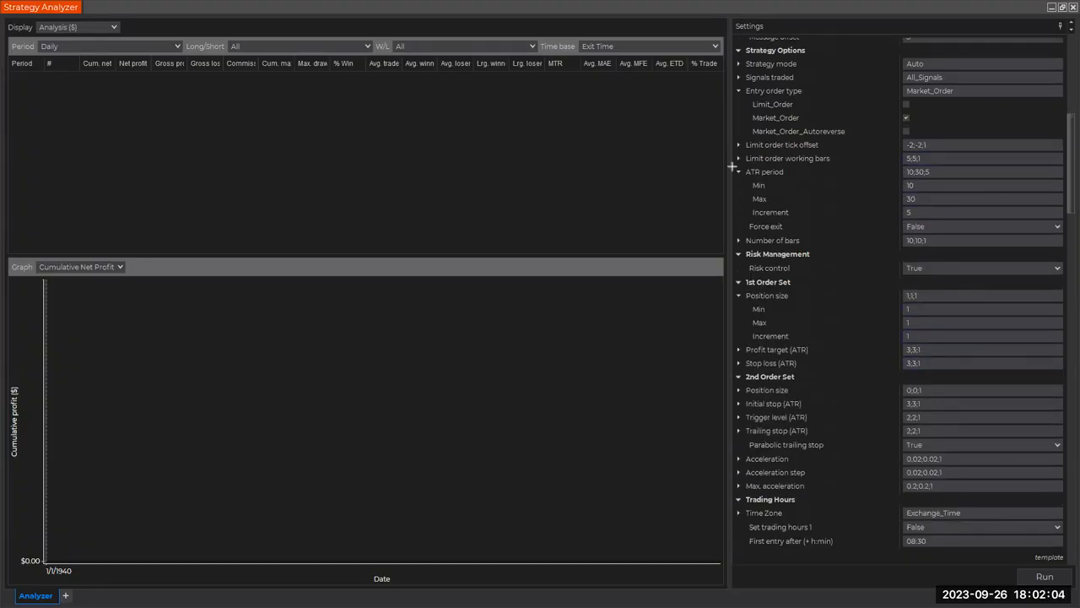
click(739, 172)
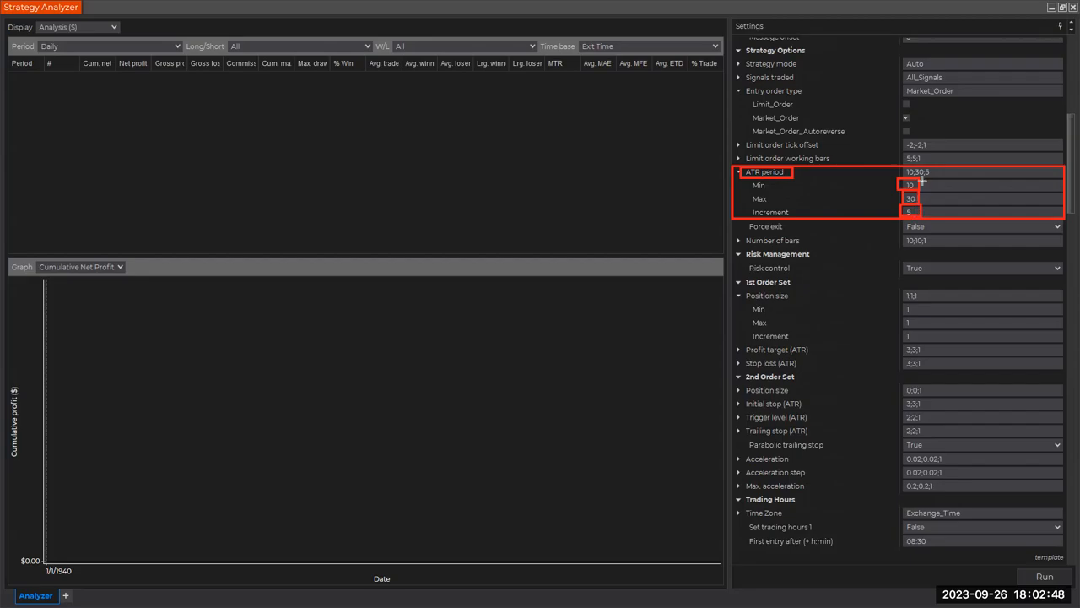
mouse_move(611, 131)
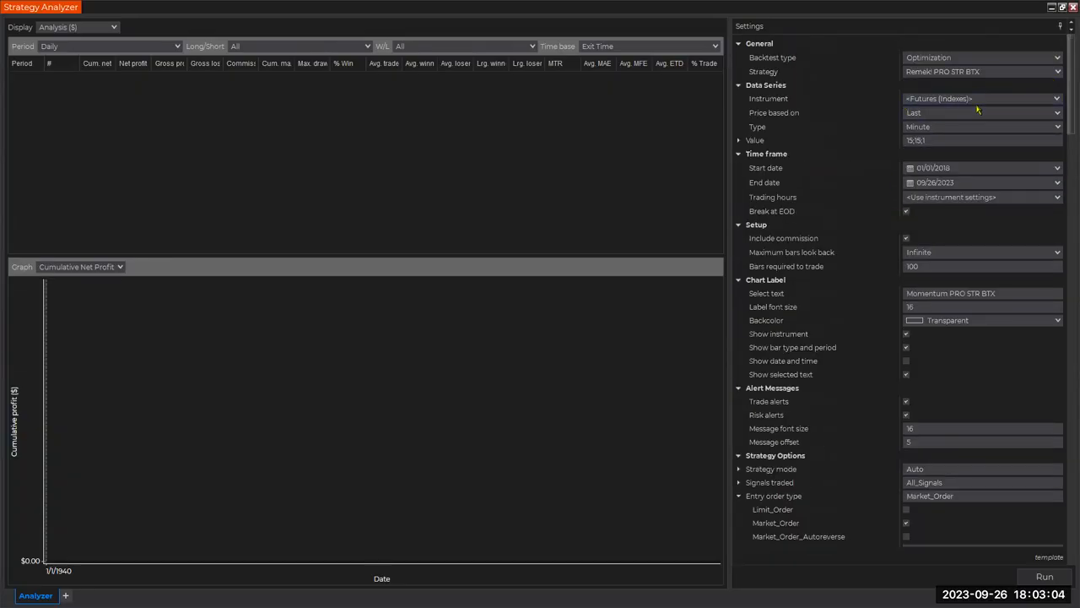
click(979, 98)
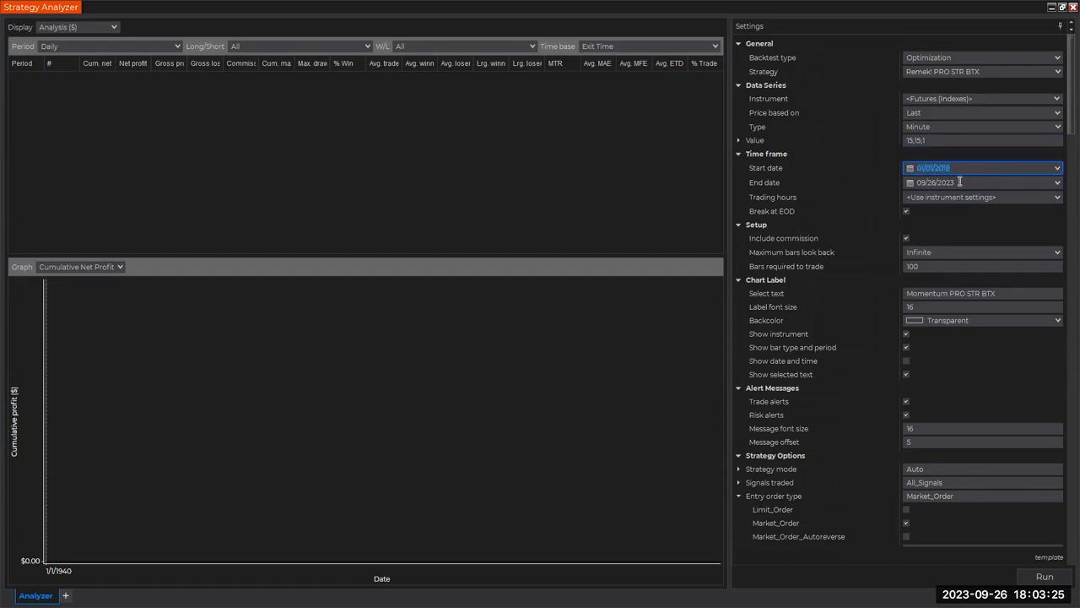
click(958, 182)
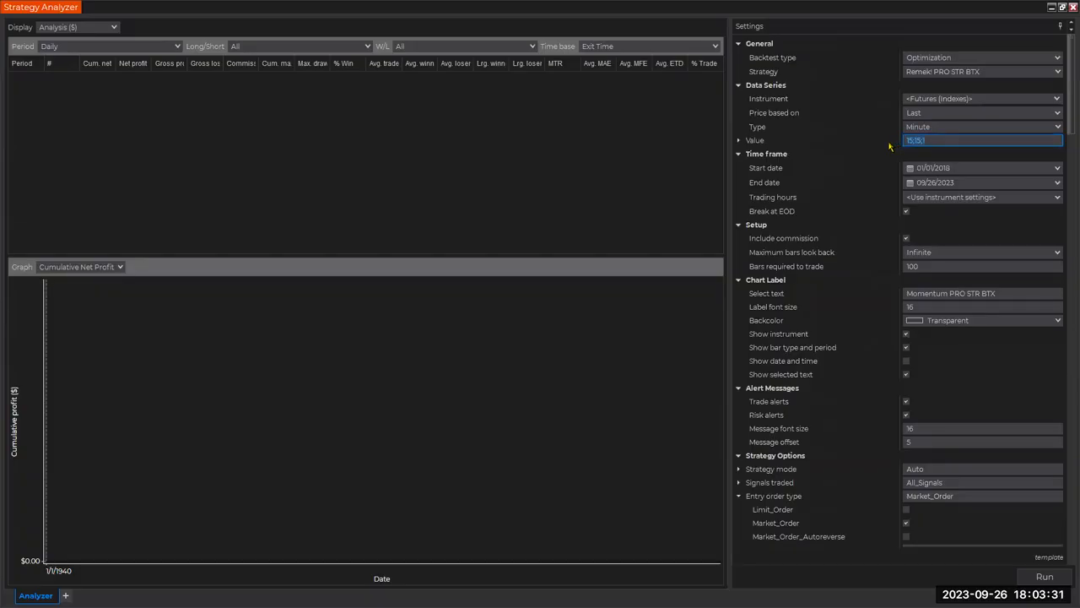
mouse_move(1004, 282)
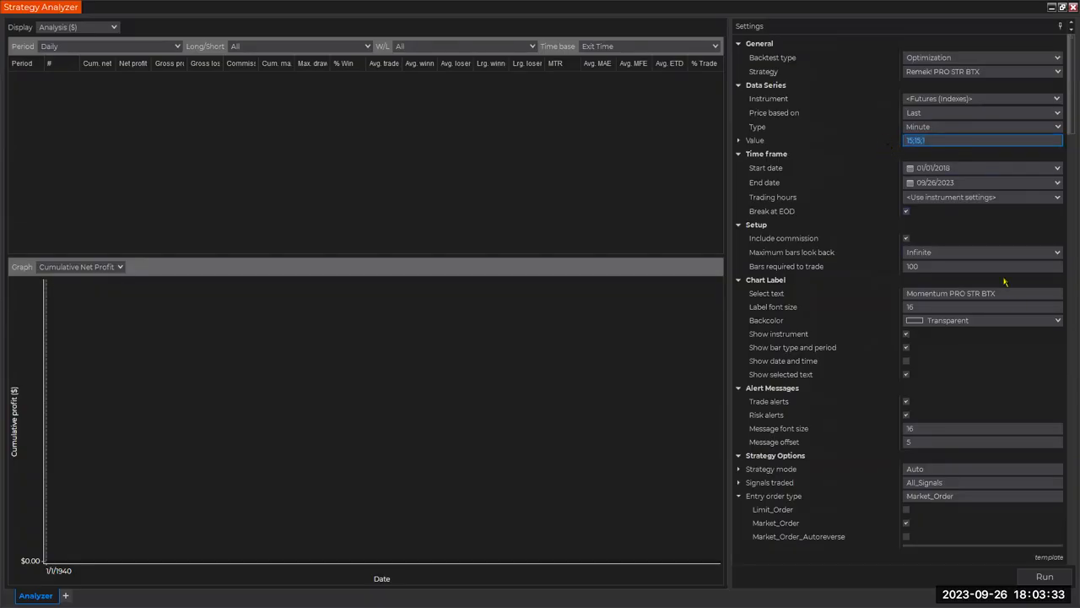
mouse_move(992, 365)
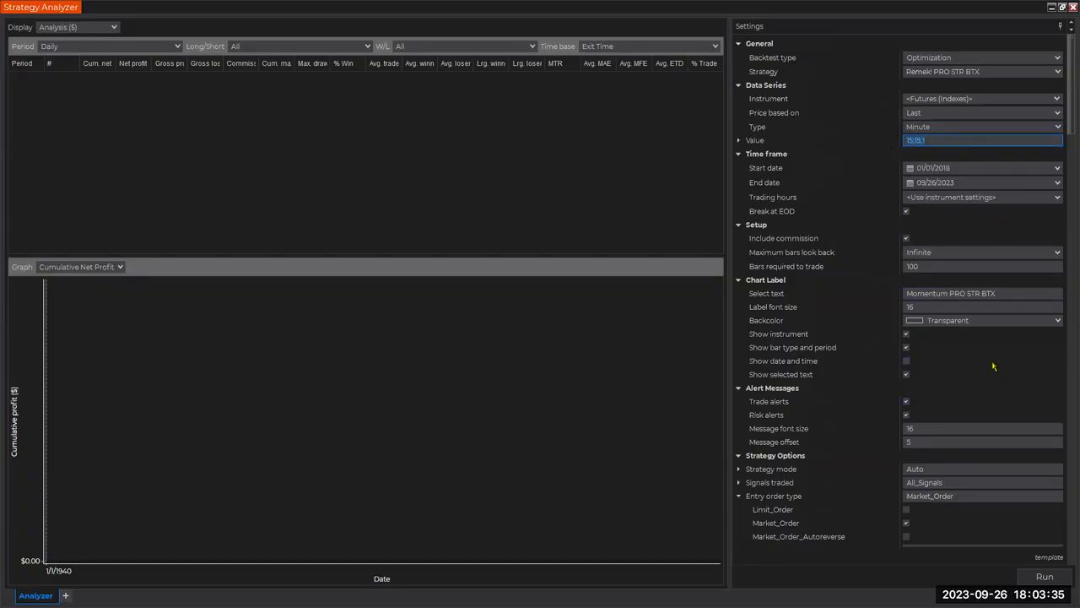
scroll(down, 3)
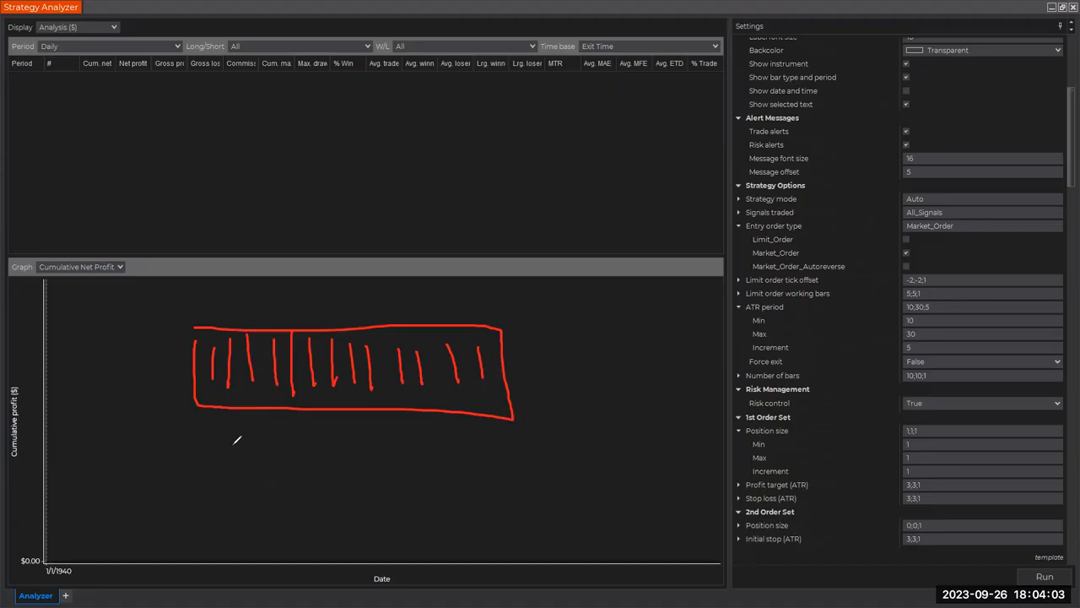
Resize the results grid and graph panes to make room for the optimization output
drag(267, 410, 250, 543)
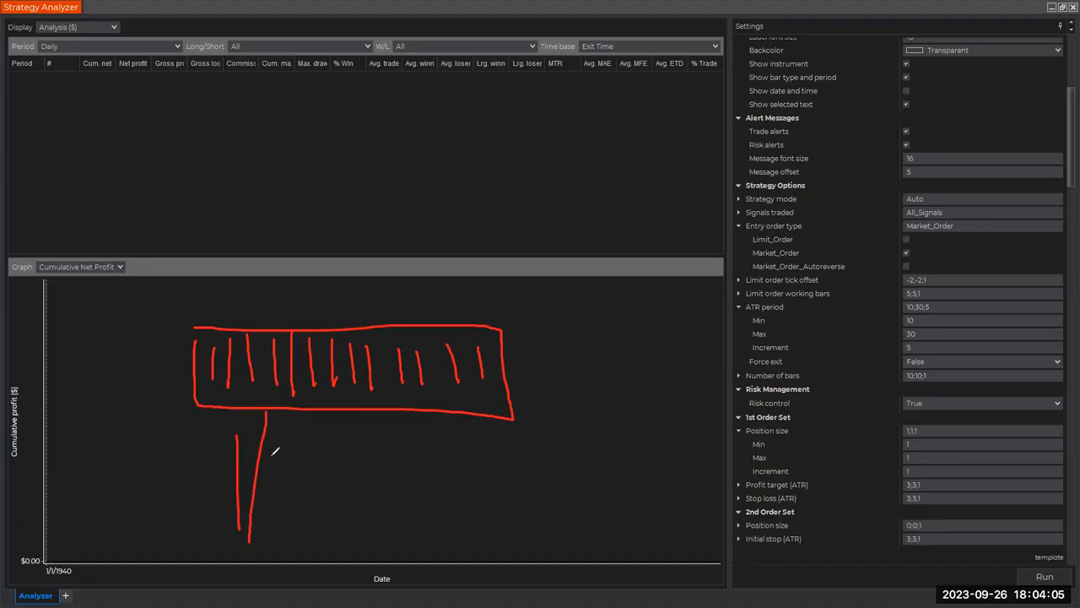
drag(290, 413, 291, 561)
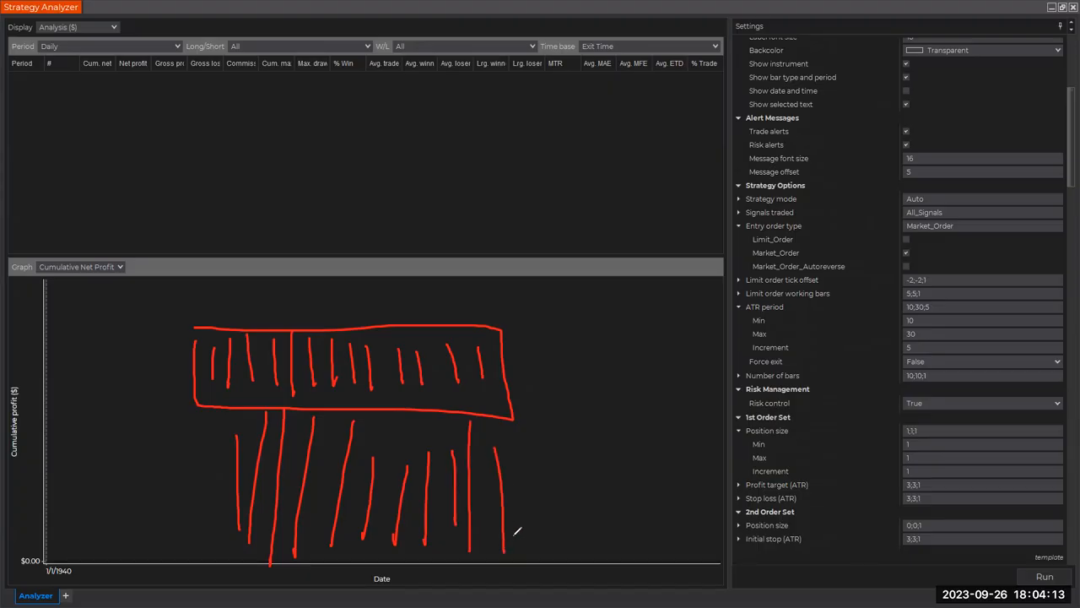
mouse_move(506, 527)
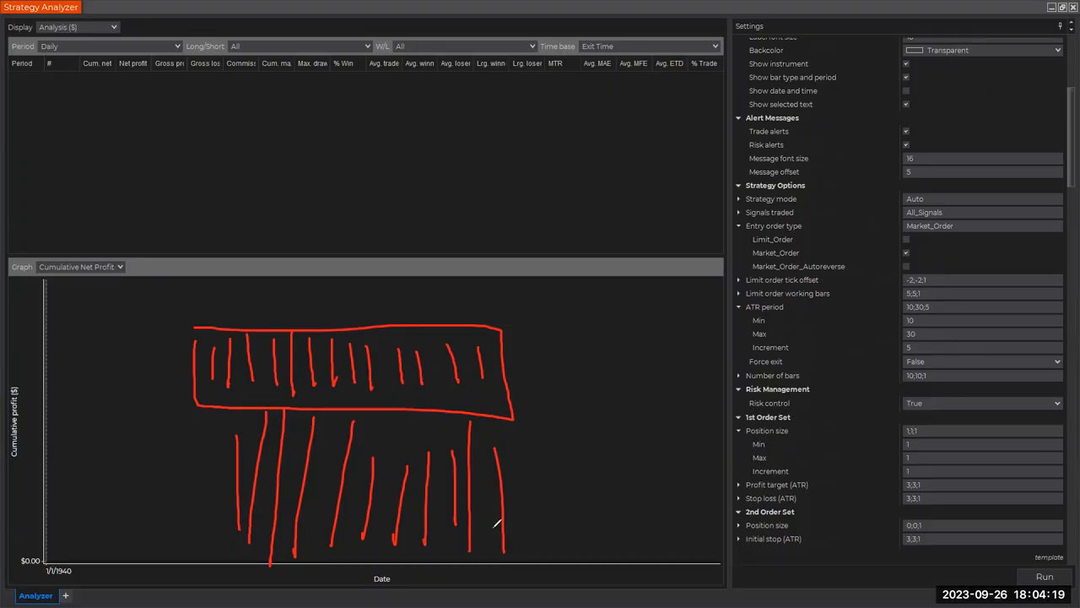
mouse_move(515, 525)
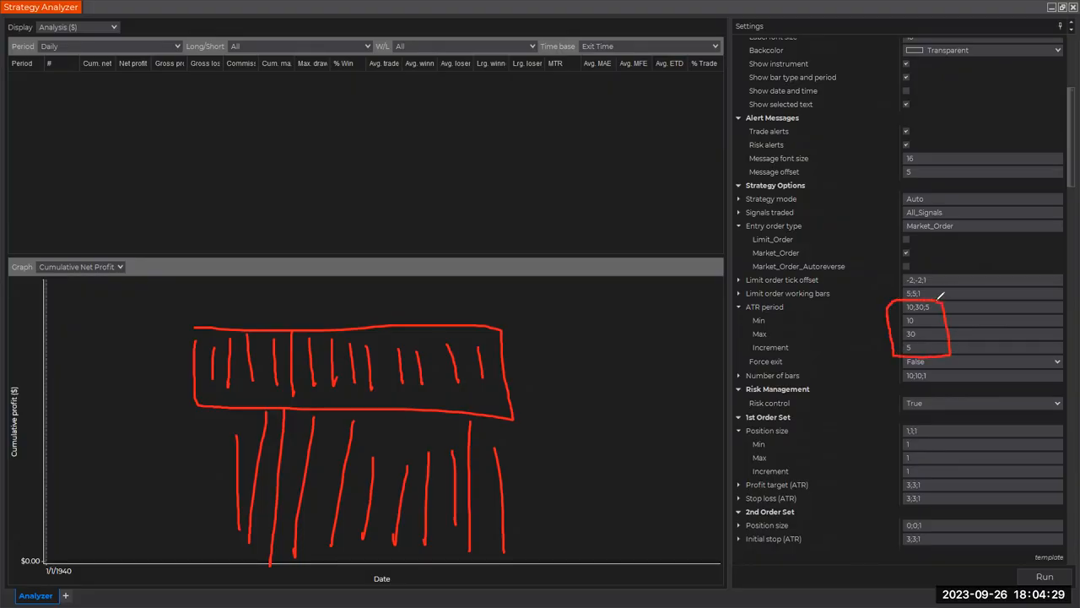
drag(435, 380, 493, 387)
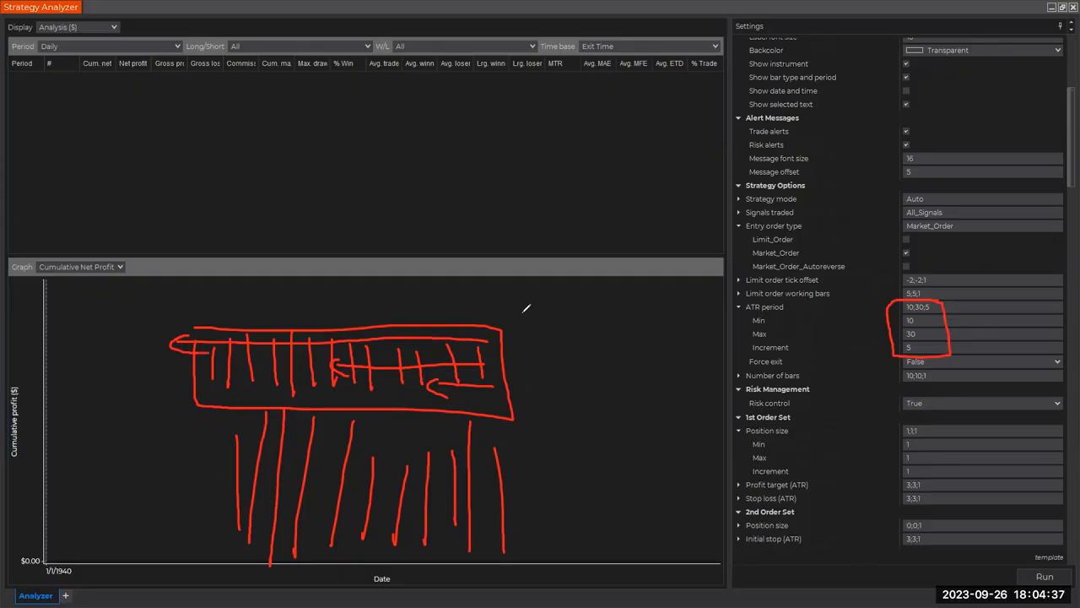
drag(14, 307, 492, 307)
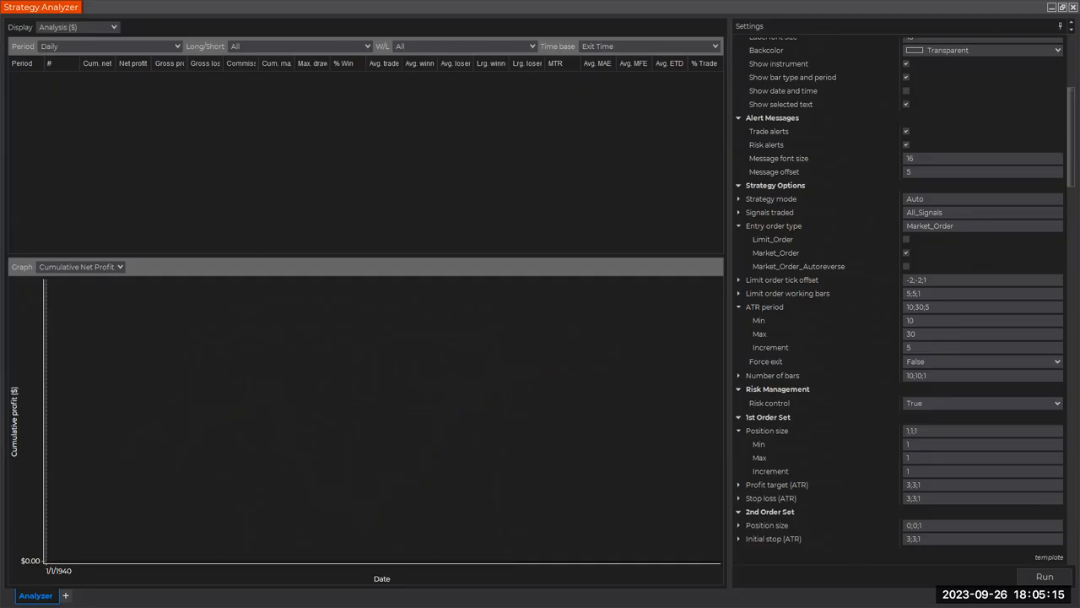
mouse_move(111, 520)
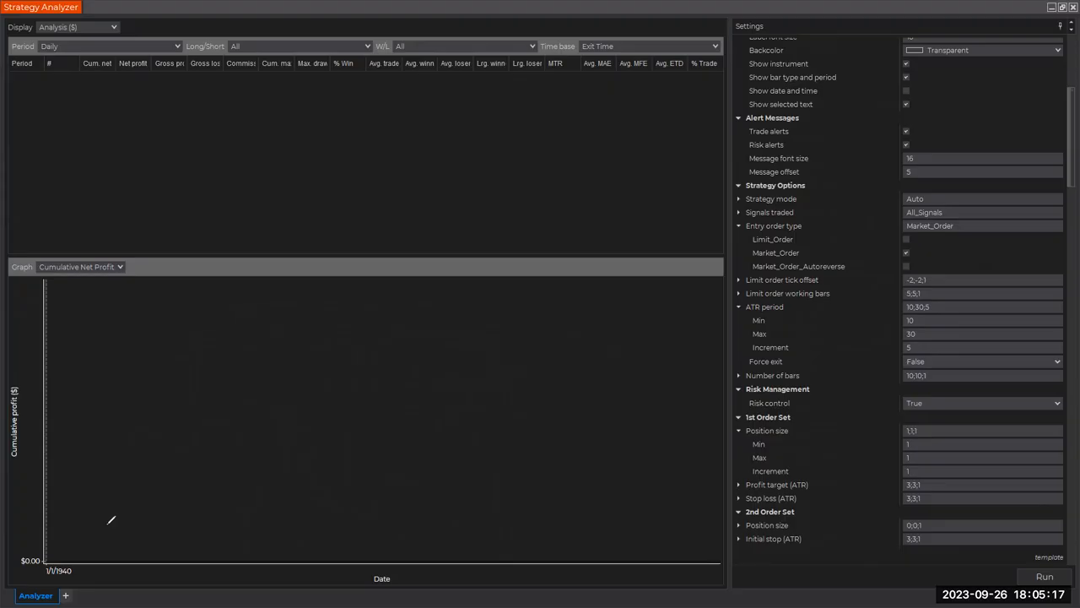
Run the ATR-period optimization across NQ, YM, ES and RTY until the iterations complete
click(1043, 575)
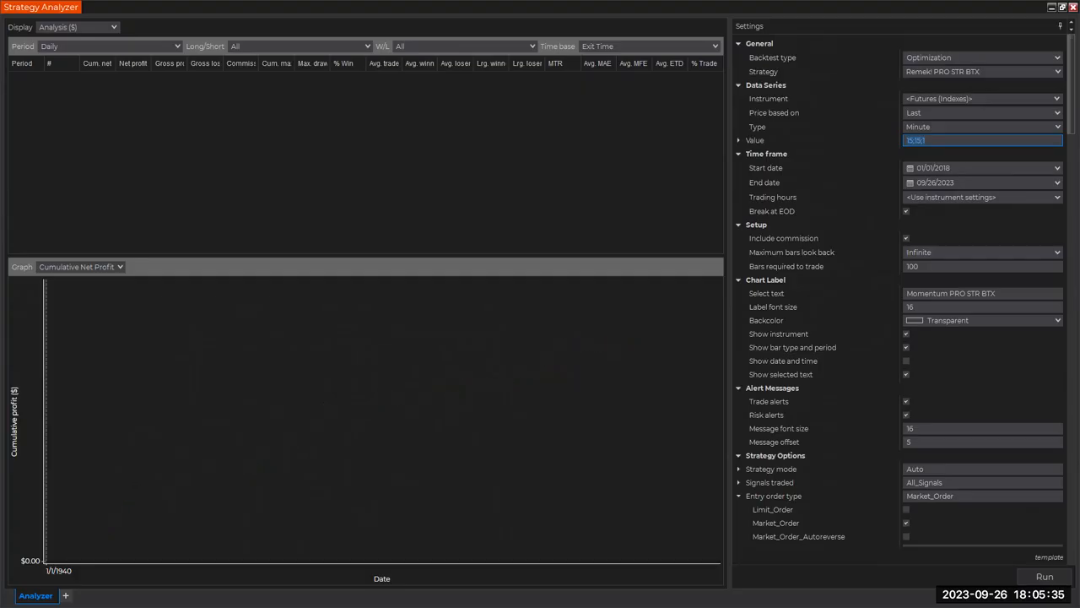
mouse_move(949, 206)
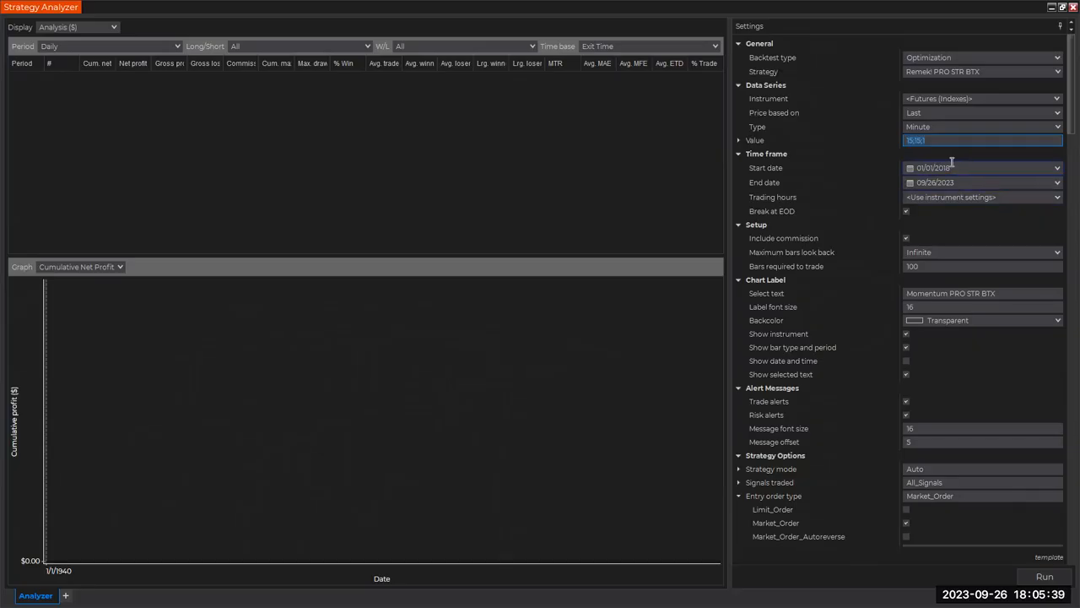
mouse_move(956, 182)
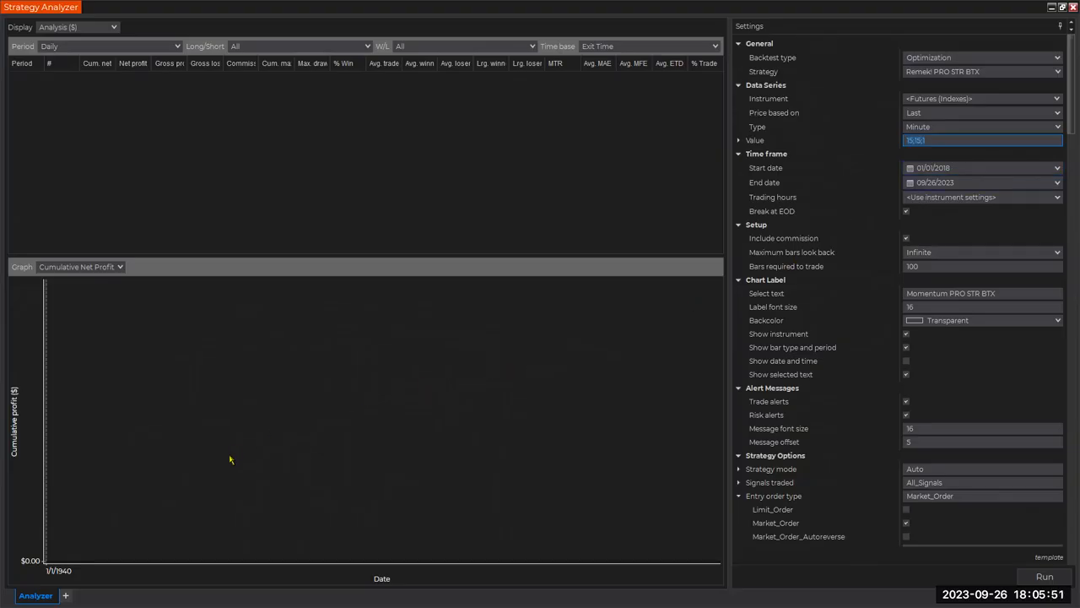
mouse_move(868, 259)
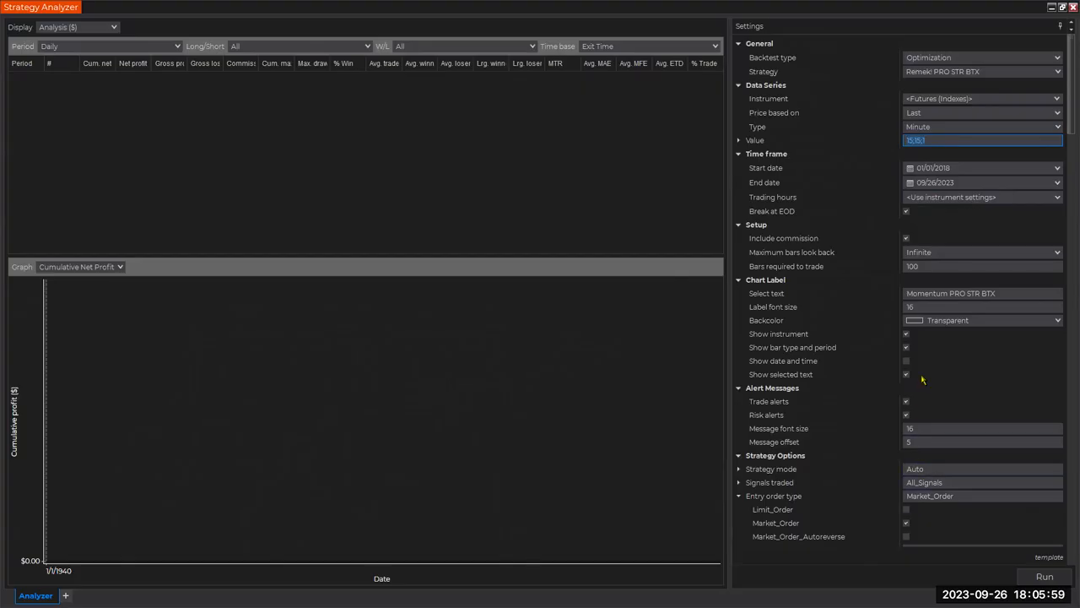
scroll(down, 3)
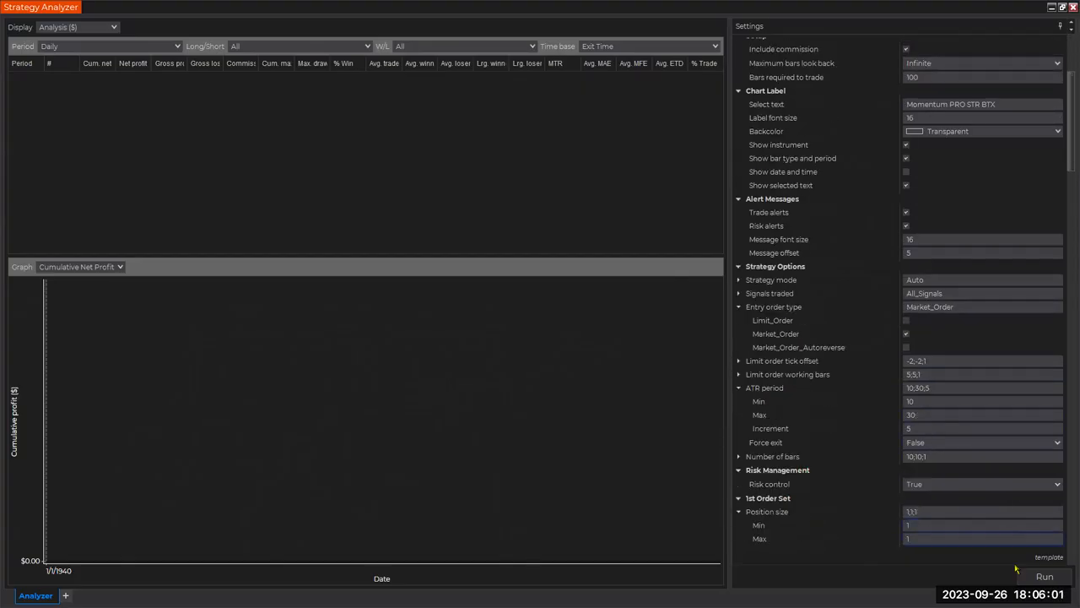
click(1043, 575)
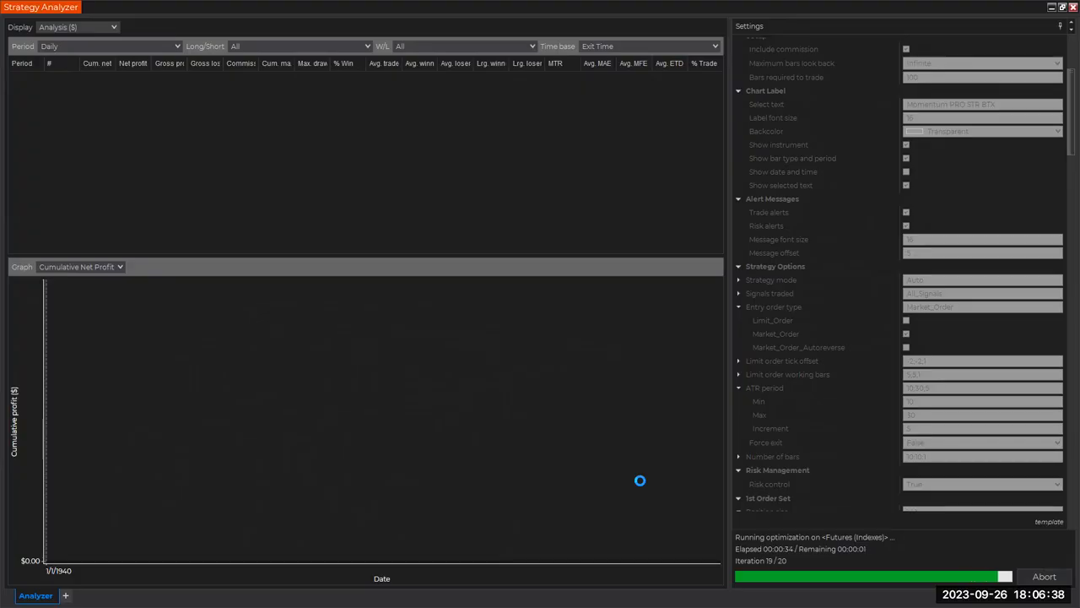
mouse_move(641, 485)
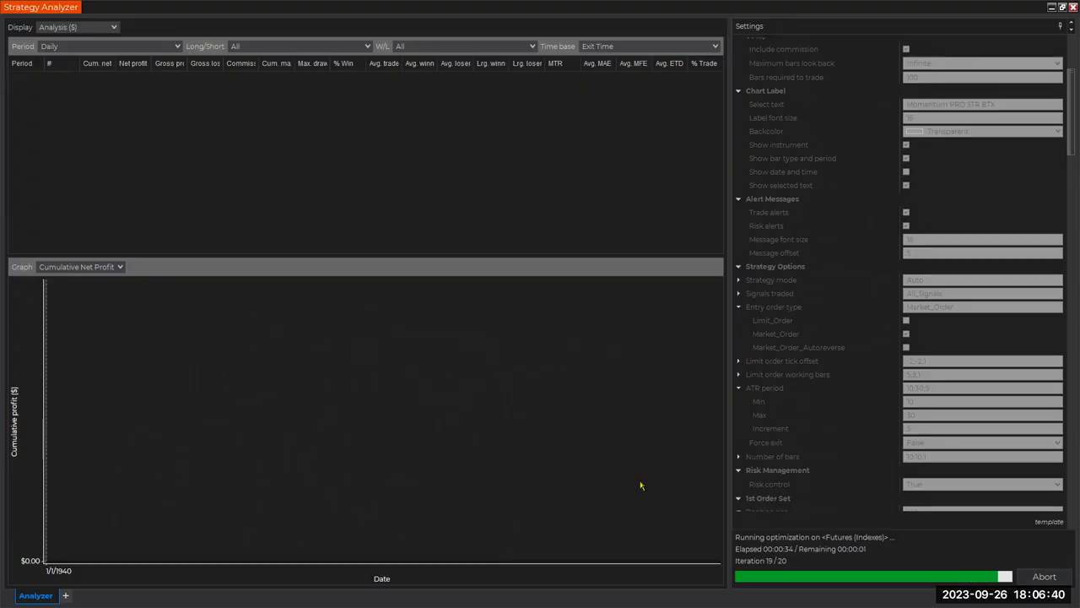
mouse_move(901, 564)
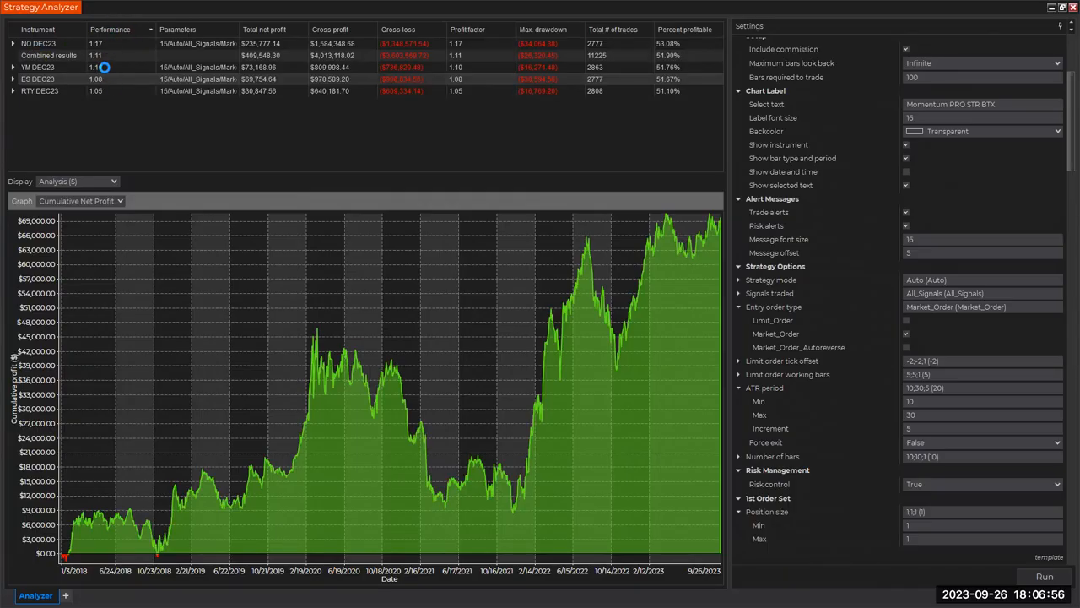
Show the NQ DEC23 cumulative net profit curve, leading at about $236K
click(1045, 578)
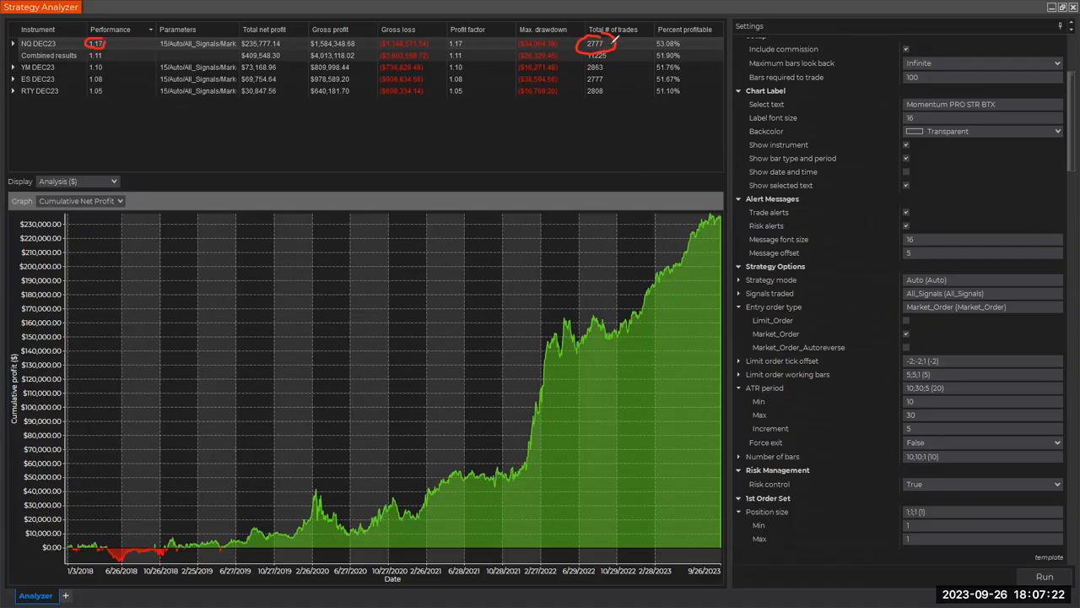
mouse_move(616, 40)
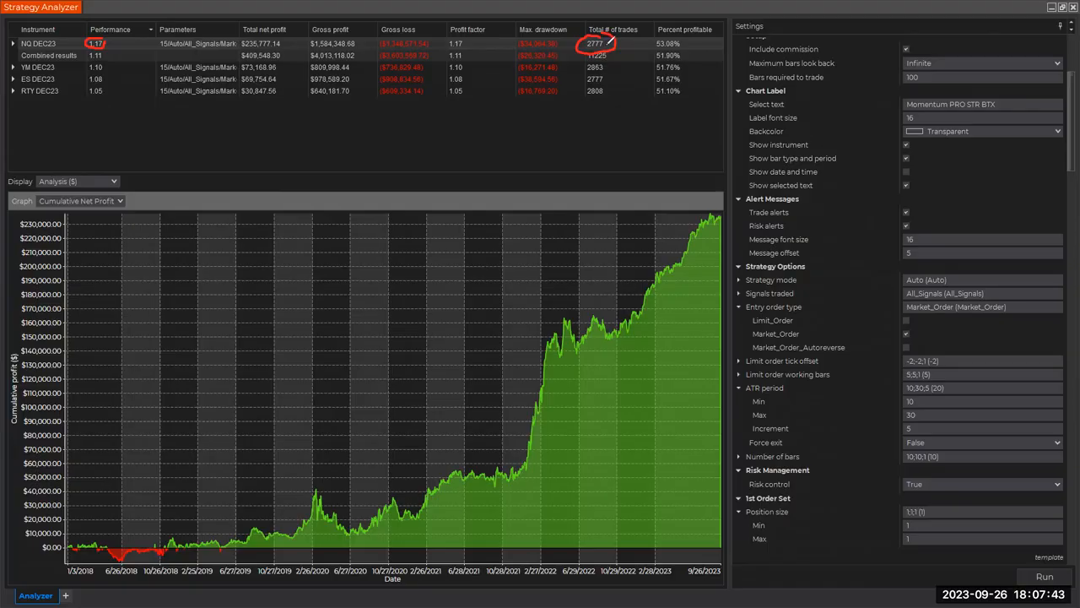
mouse_move(672, 34)
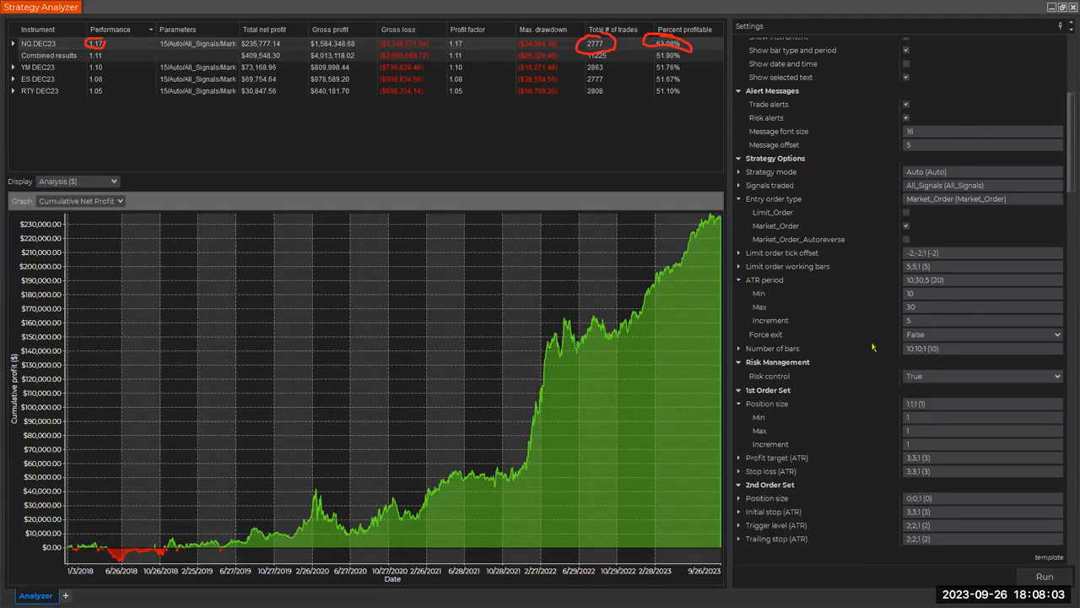
scroll(down, 3)
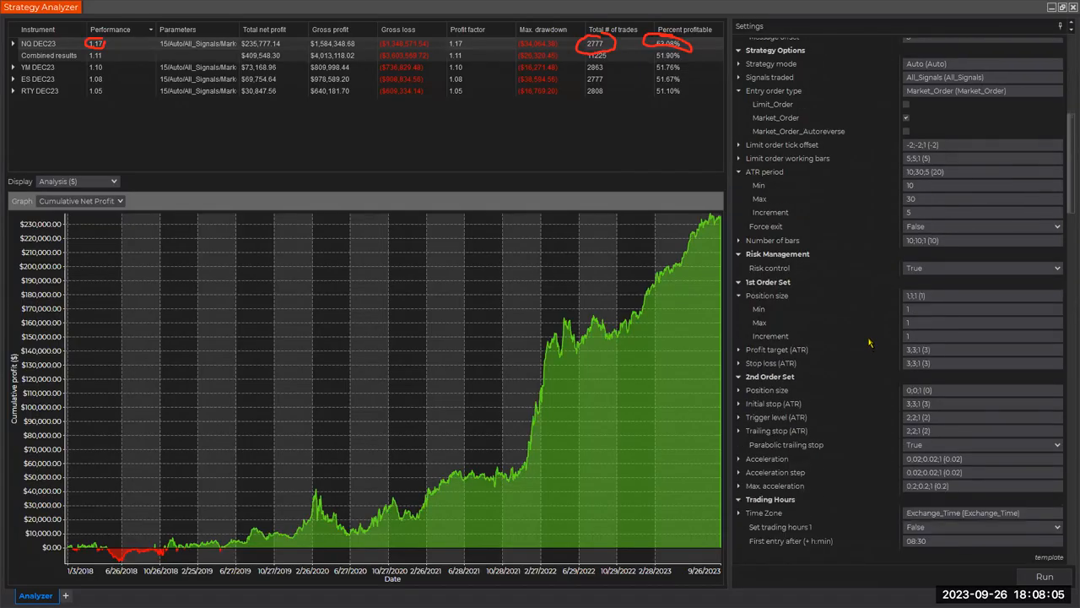
scroll(down, 3)
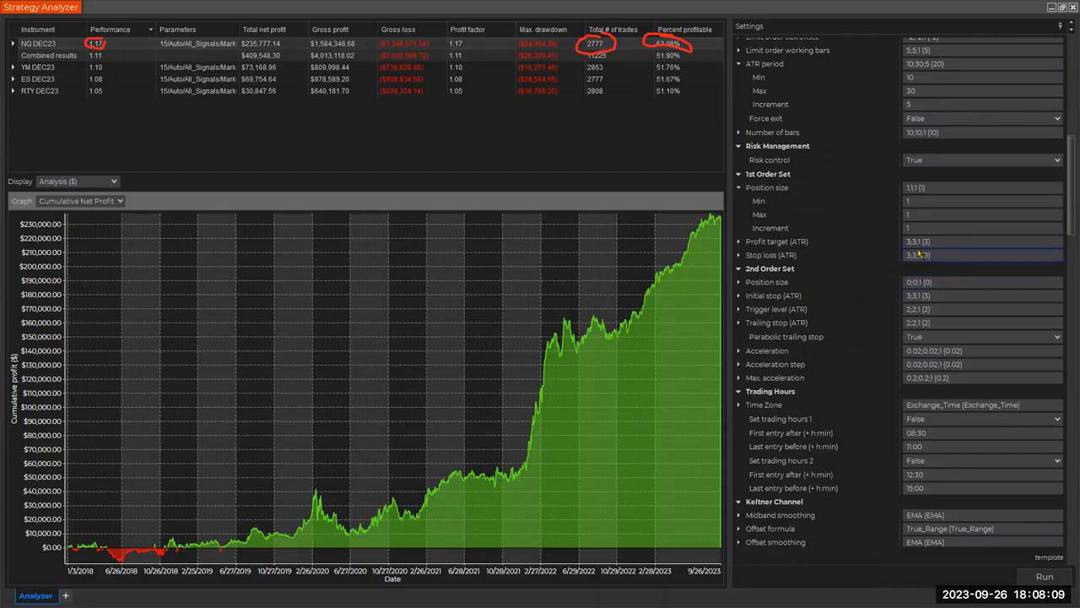
click(971, 241)
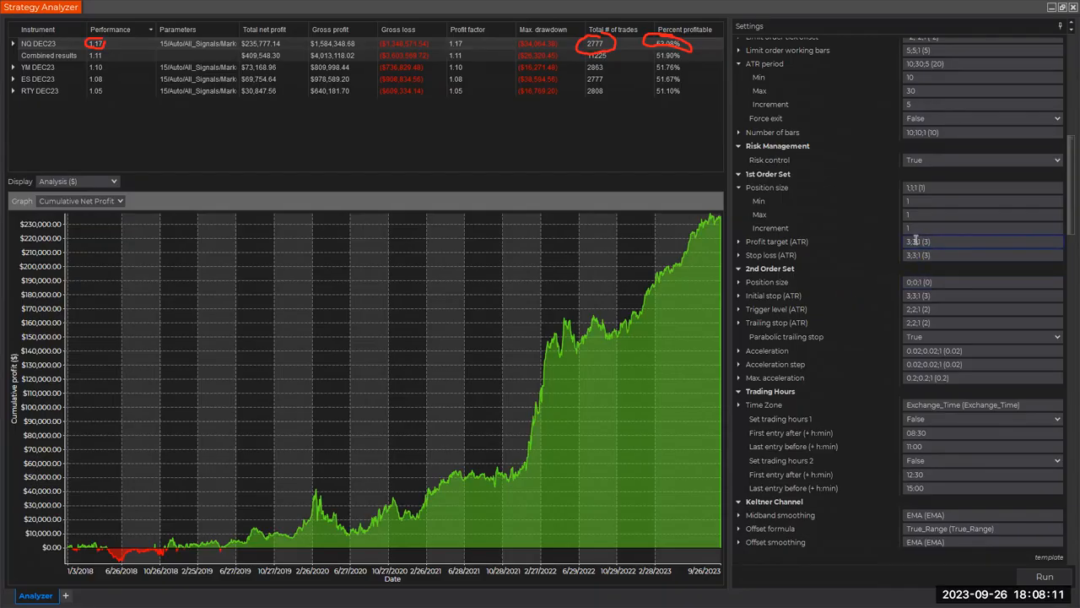
click(982, 255)
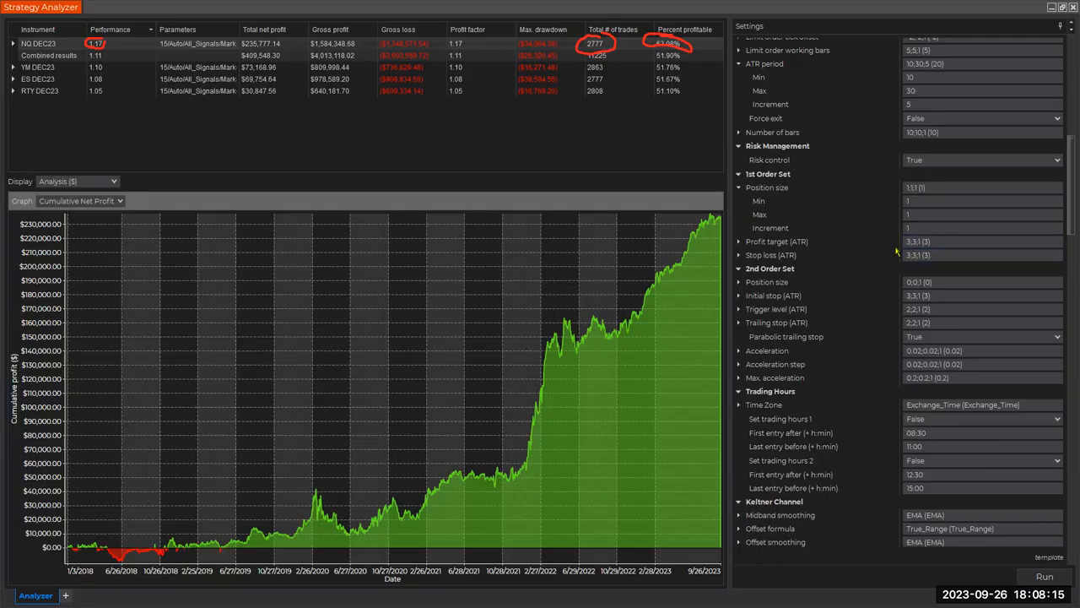
mouse_move(894, 249)
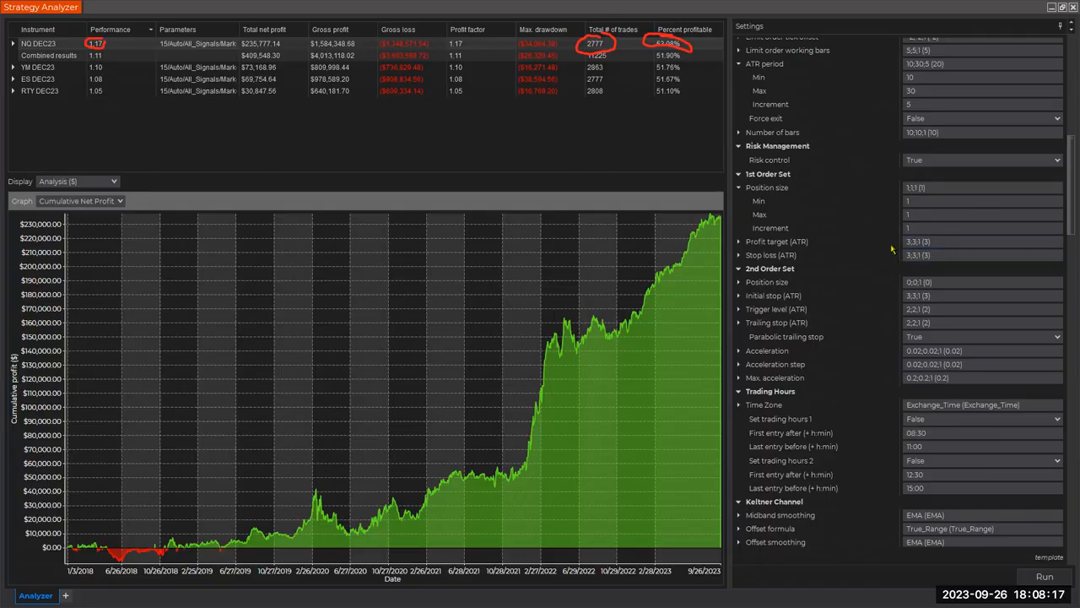
mouse_move(891, 250)
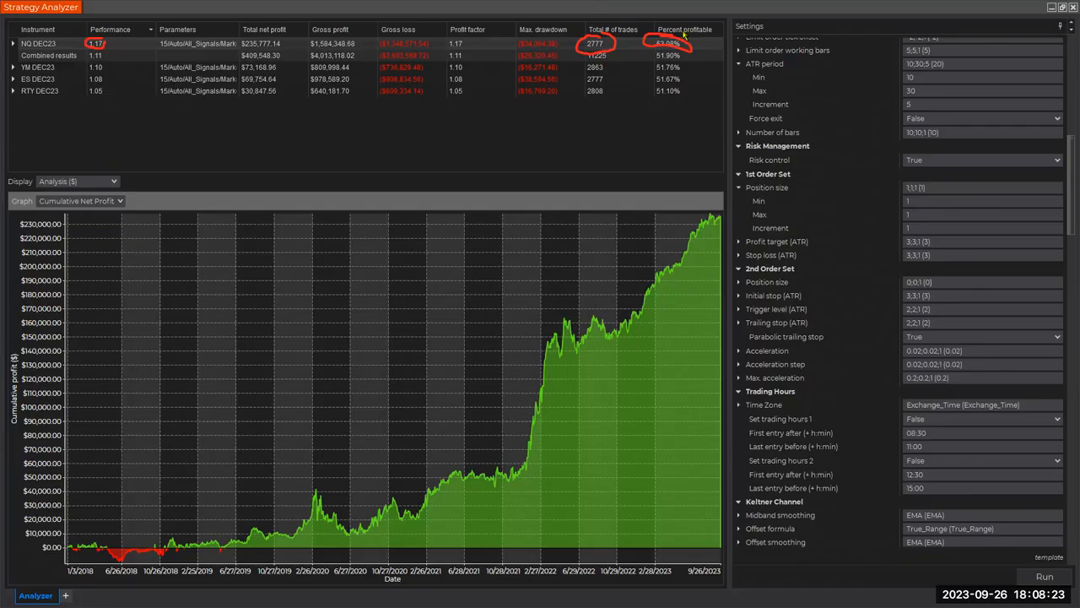
mouse_move(684, 37)
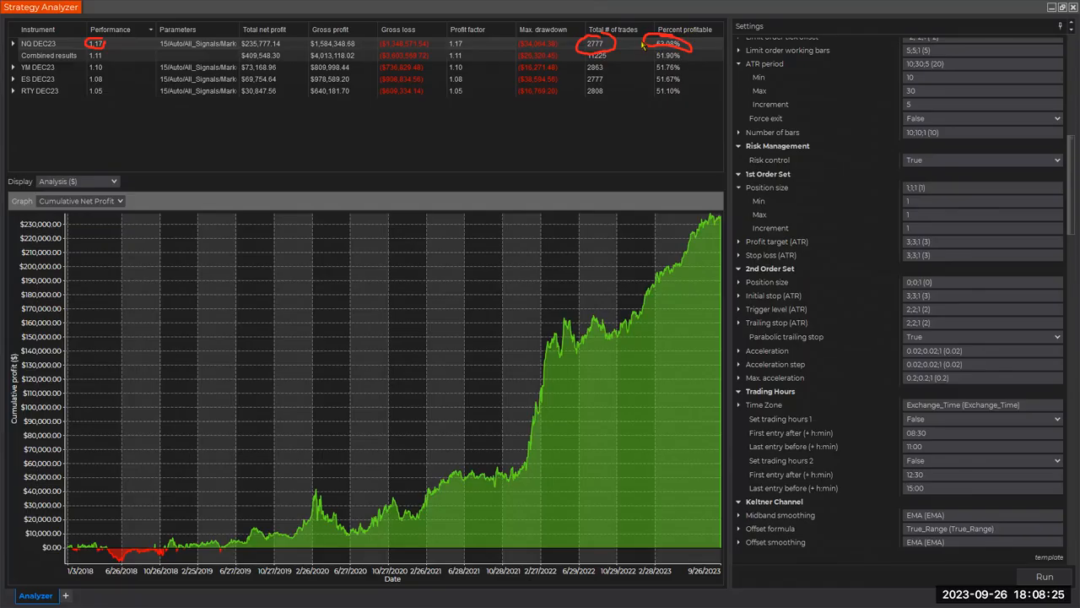
mouse_move(685, 51)
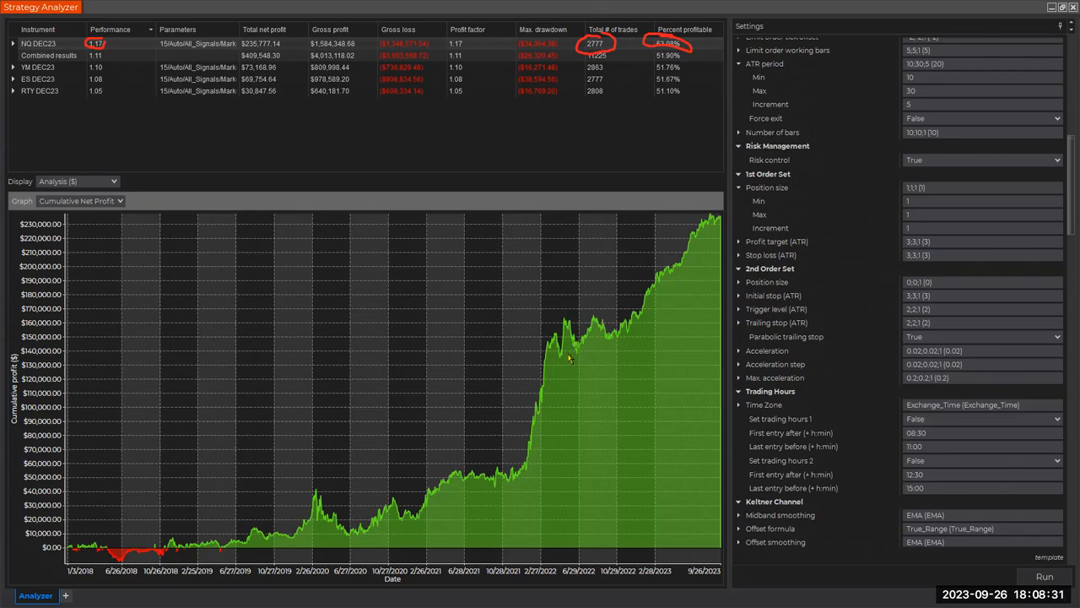
mouse_move(486, 308)
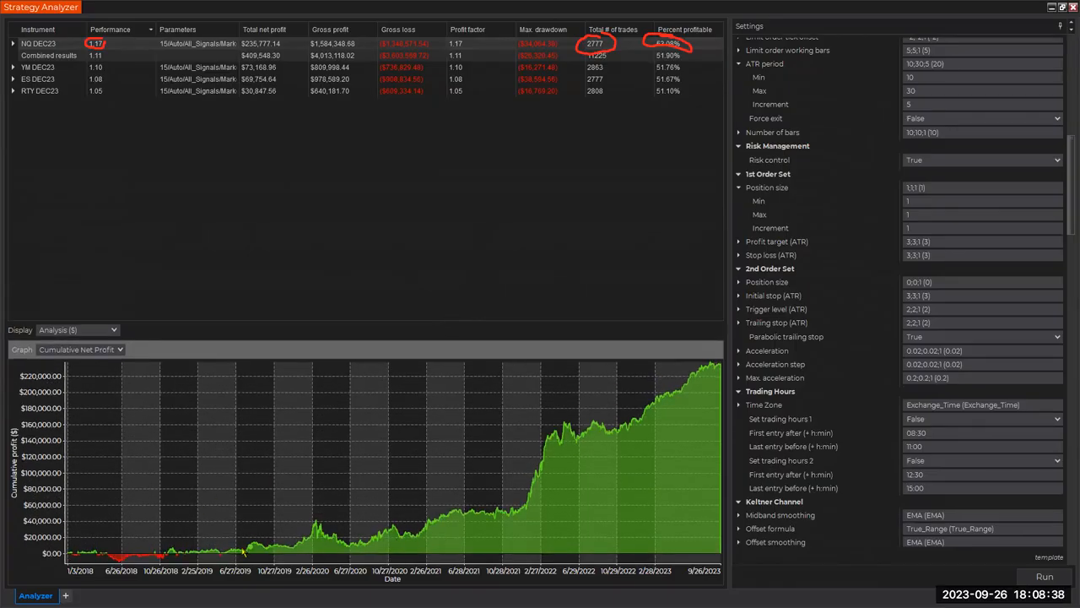
mouse_move(577, 459)
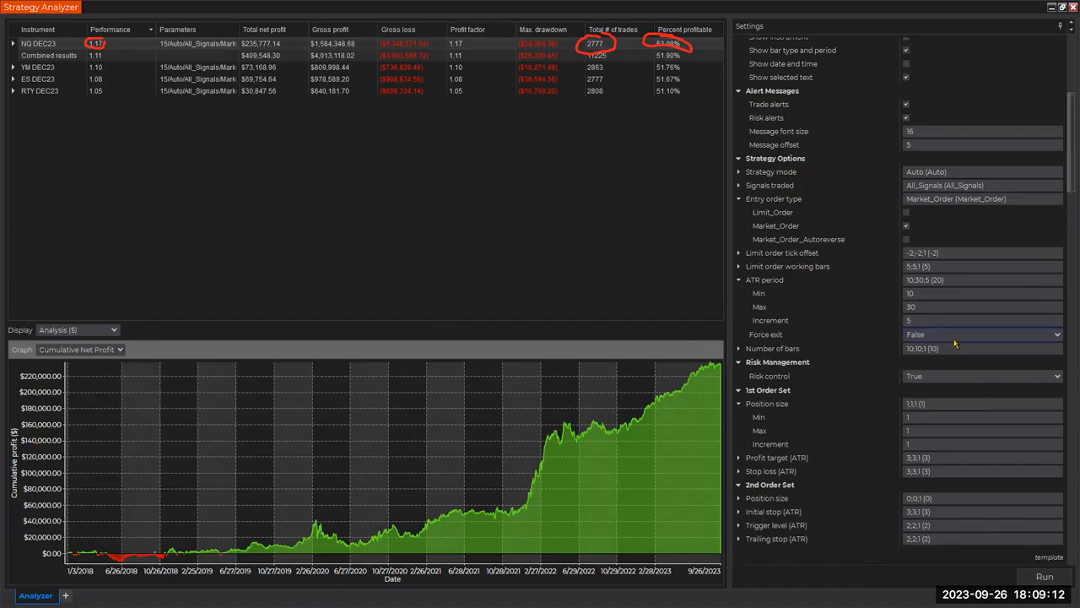
click(979, 280)
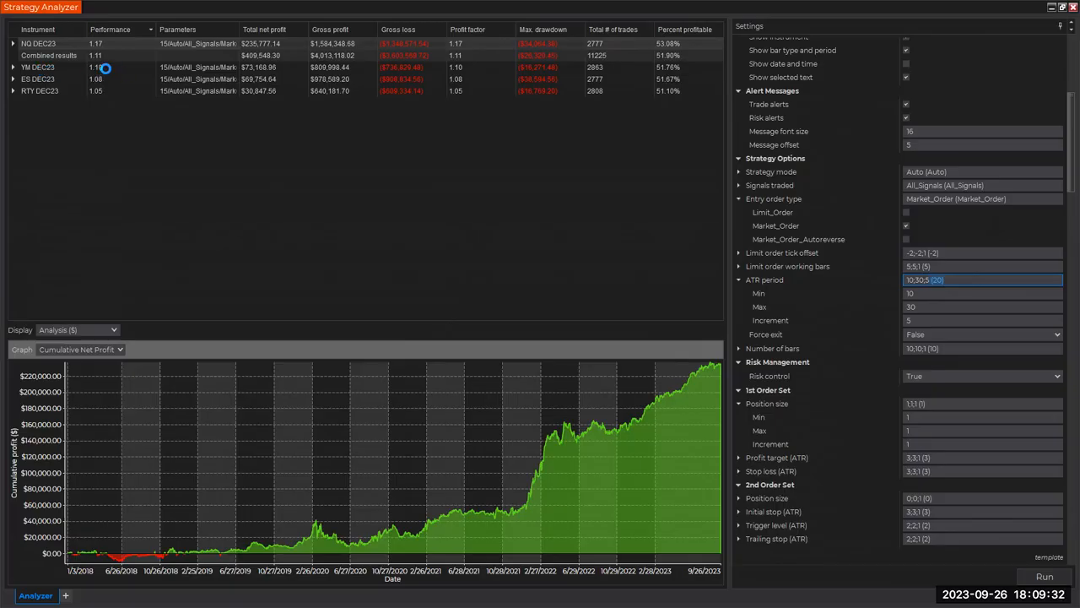
Show the YM DEC23 cumulative net profit curve in the results graph
click(1044, 578)
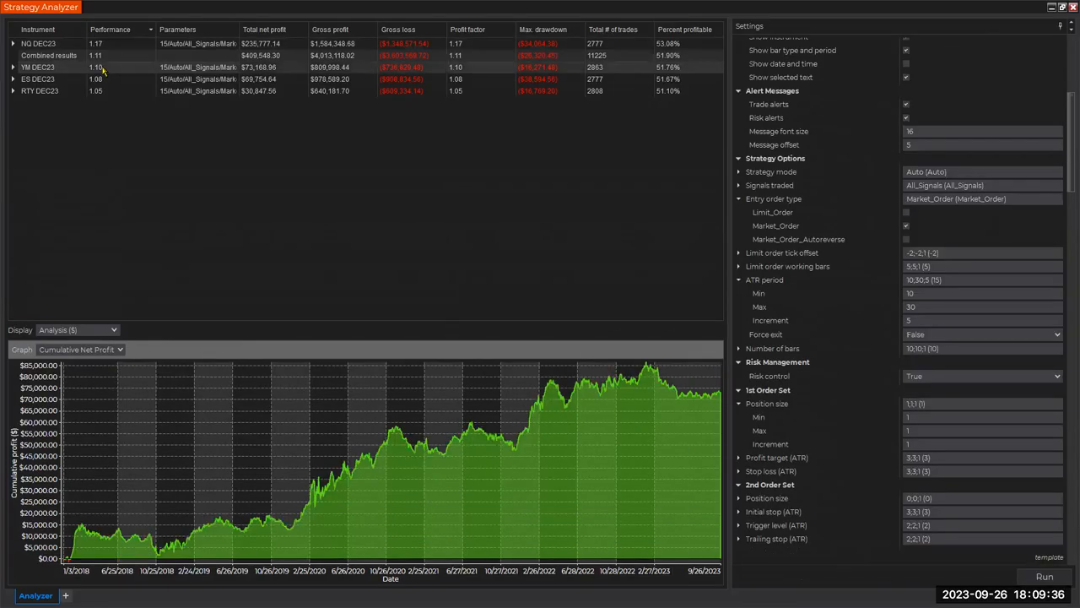
mouse_move(473, 510)
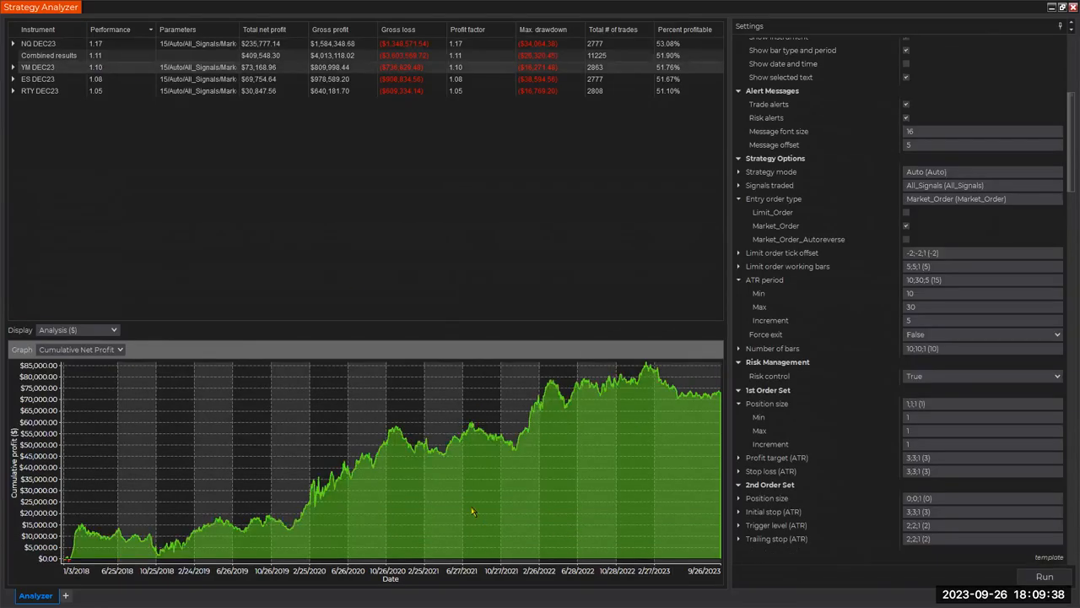
mouse_move(809, 462)
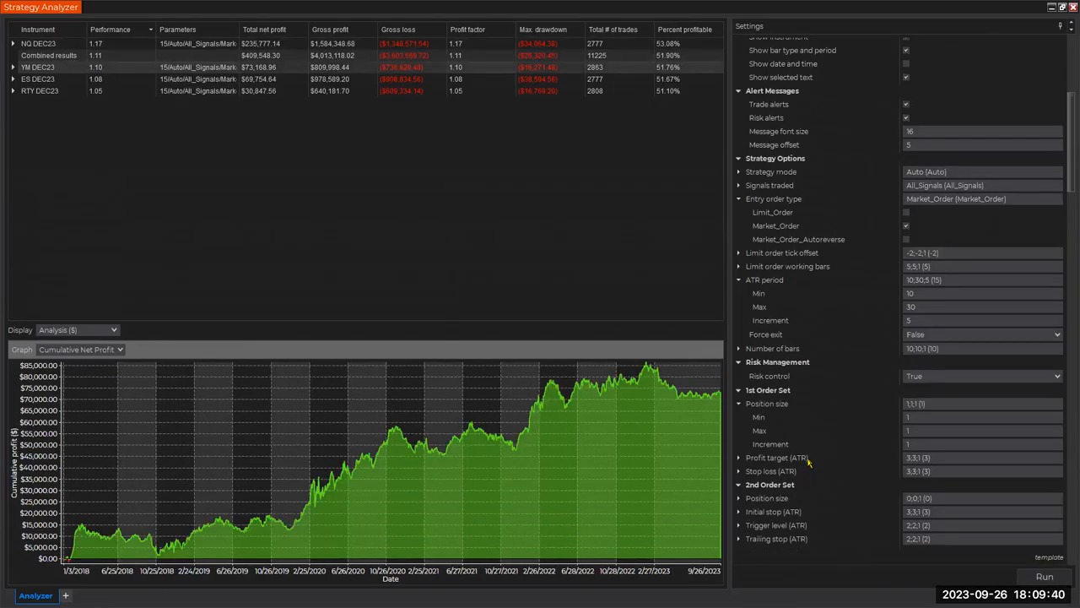
click(979, 281)
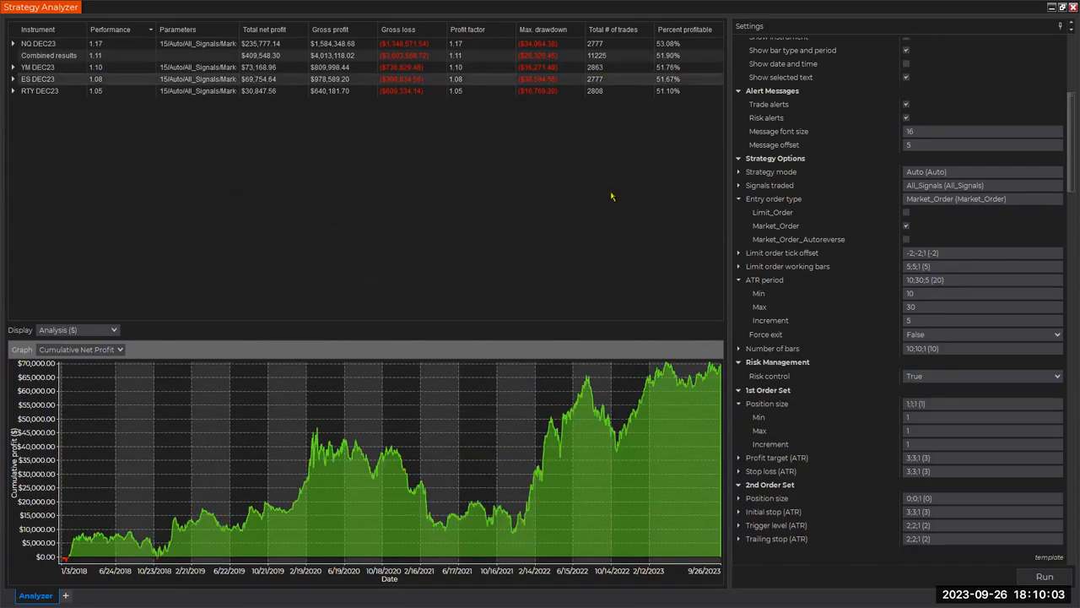
mouse_move(243, 165)
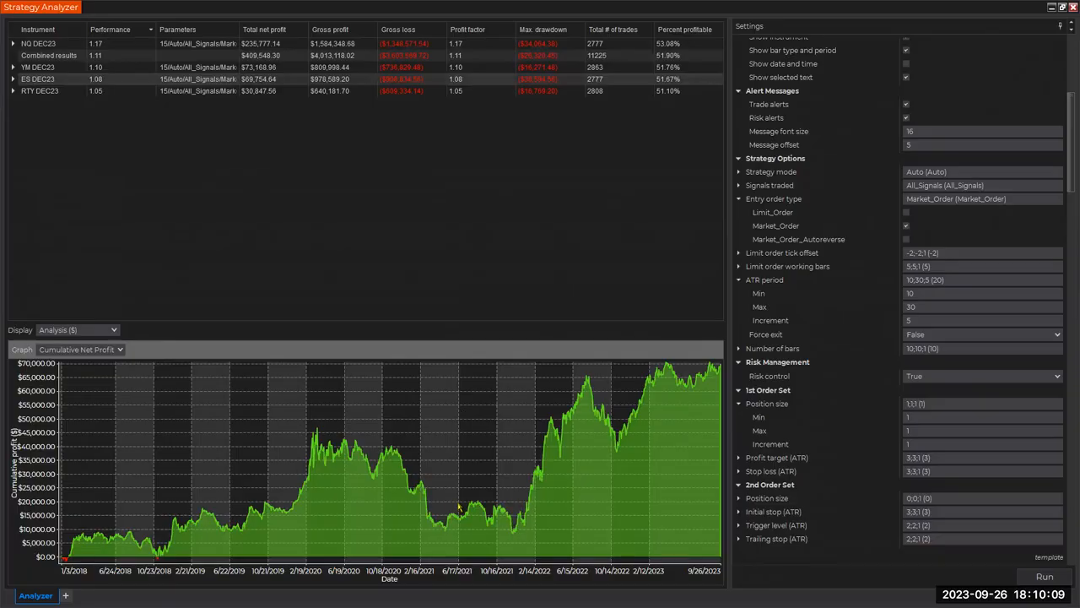
mouse_move(517, 500)
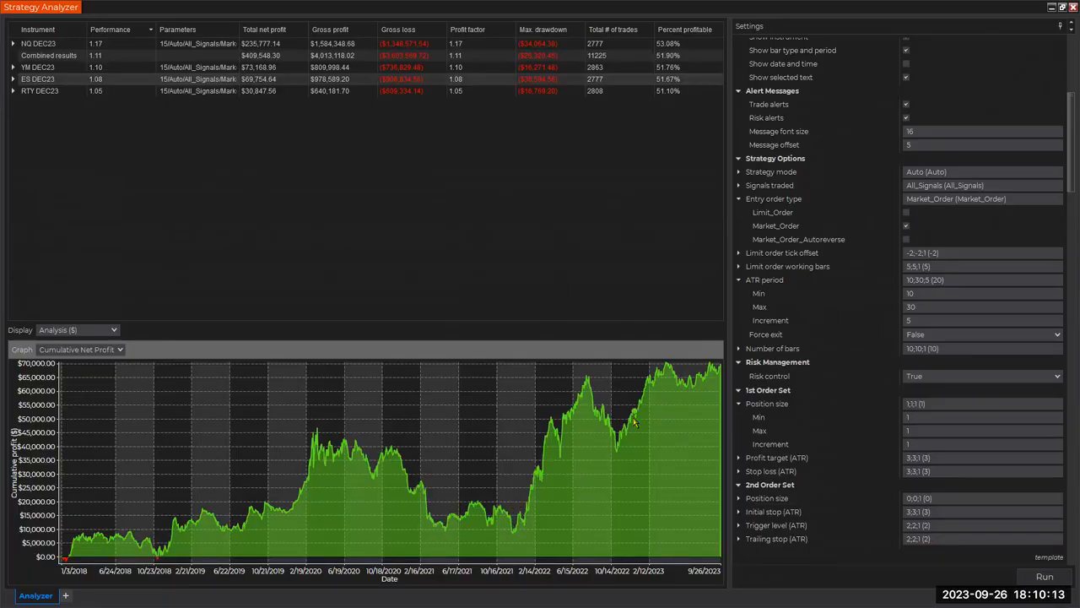
mouse_move(621, 452)
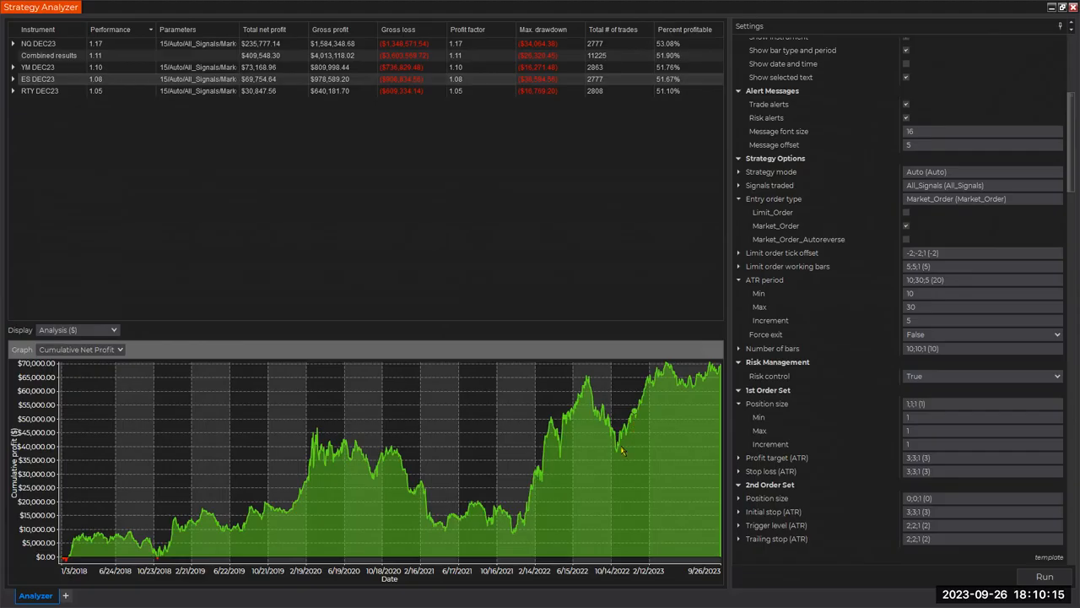
mouse_move(638, 527)
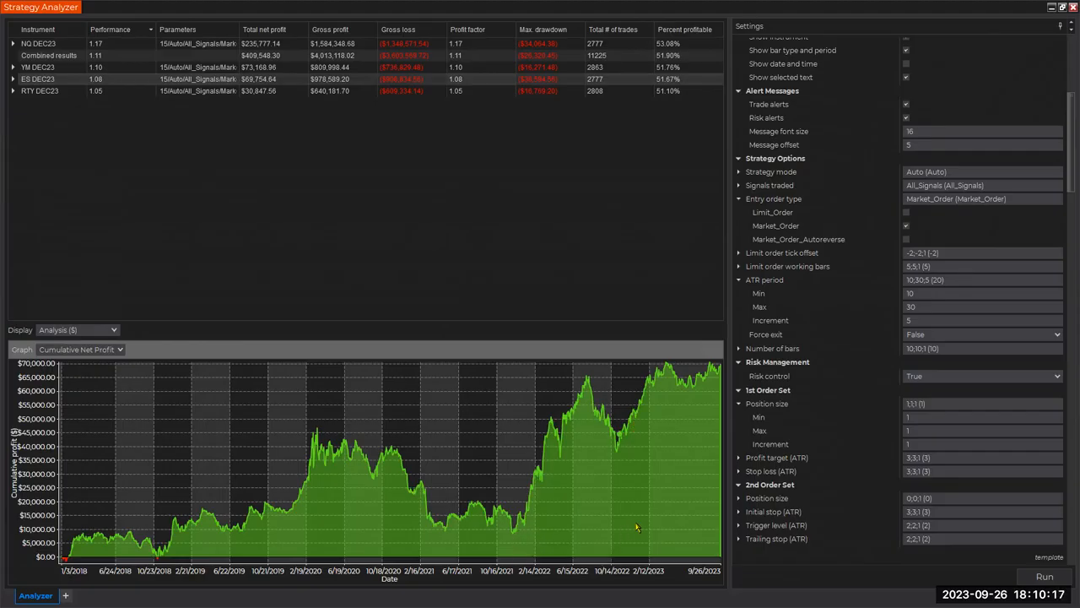
mouse_move(623, 456)
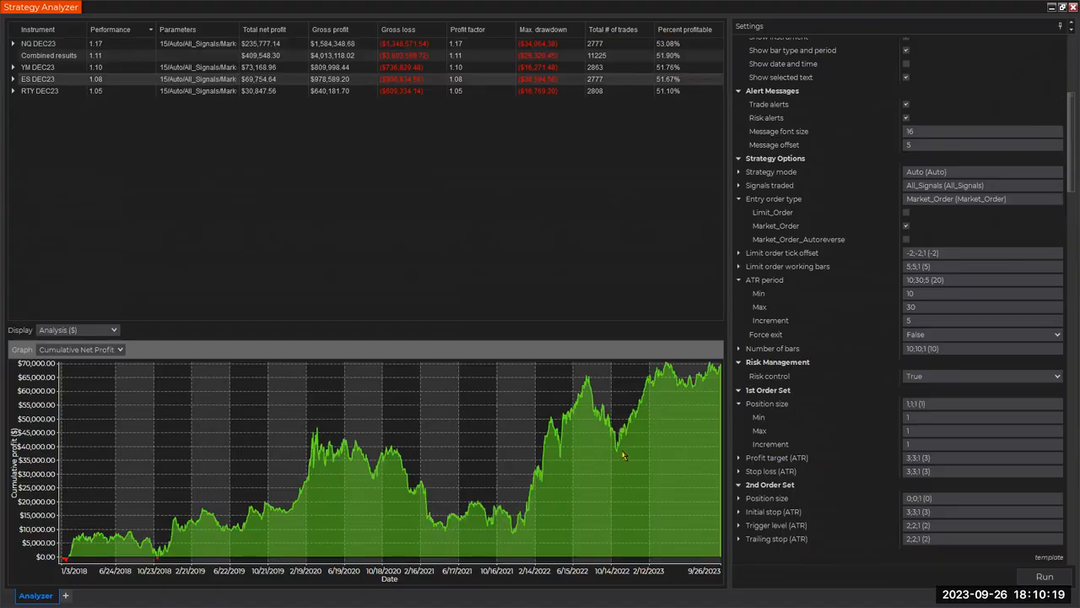
mouse_move(621, 453)
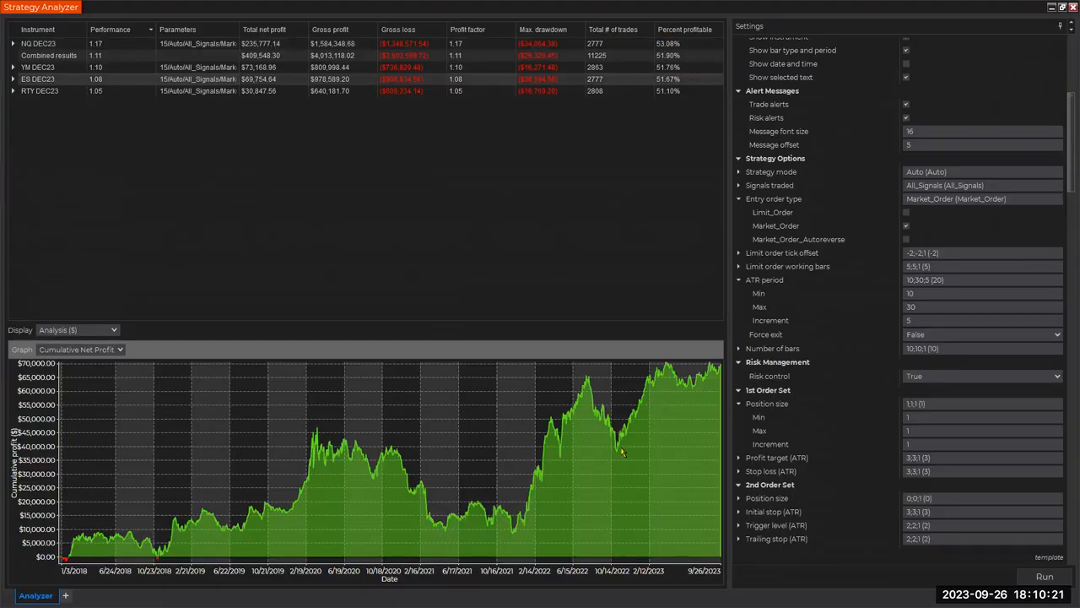
mouse_move(591, 475)
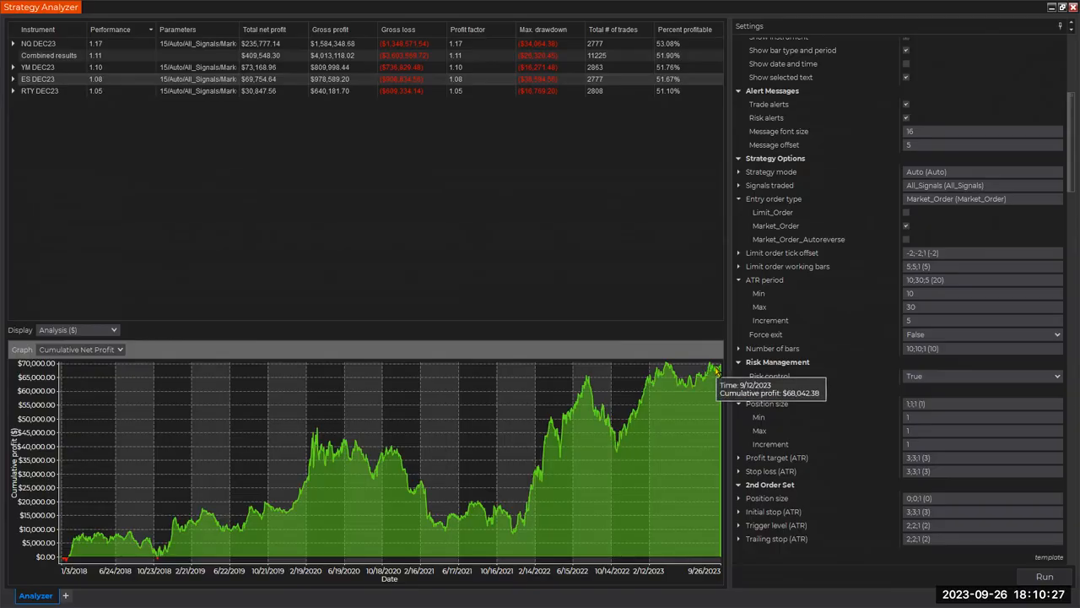
Set the ATR period value to 20 within its 10–30 range, step 5
click(945, 280)
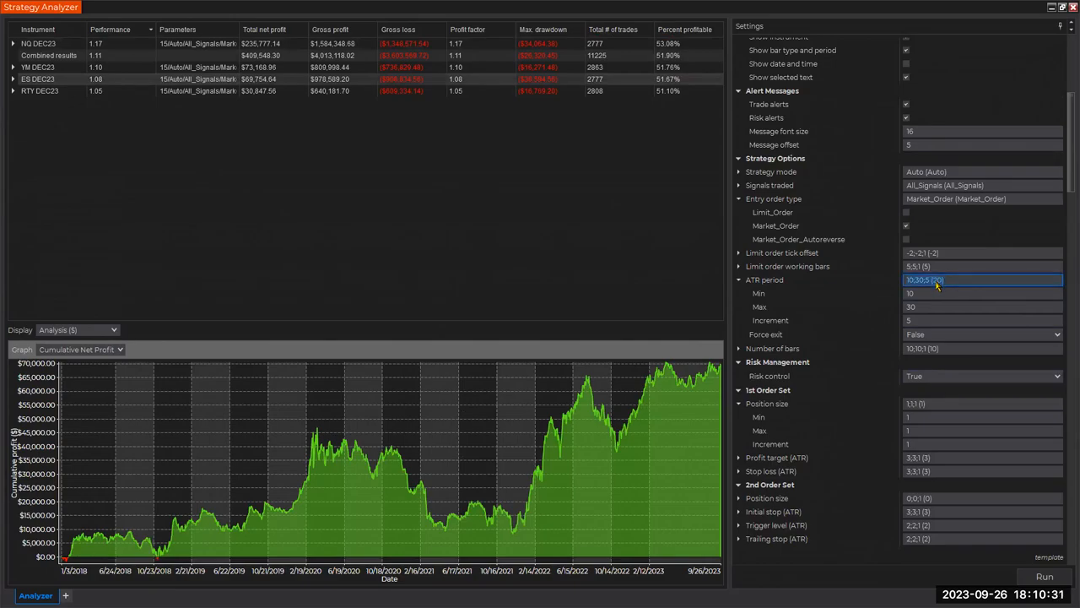
click(932, 280)
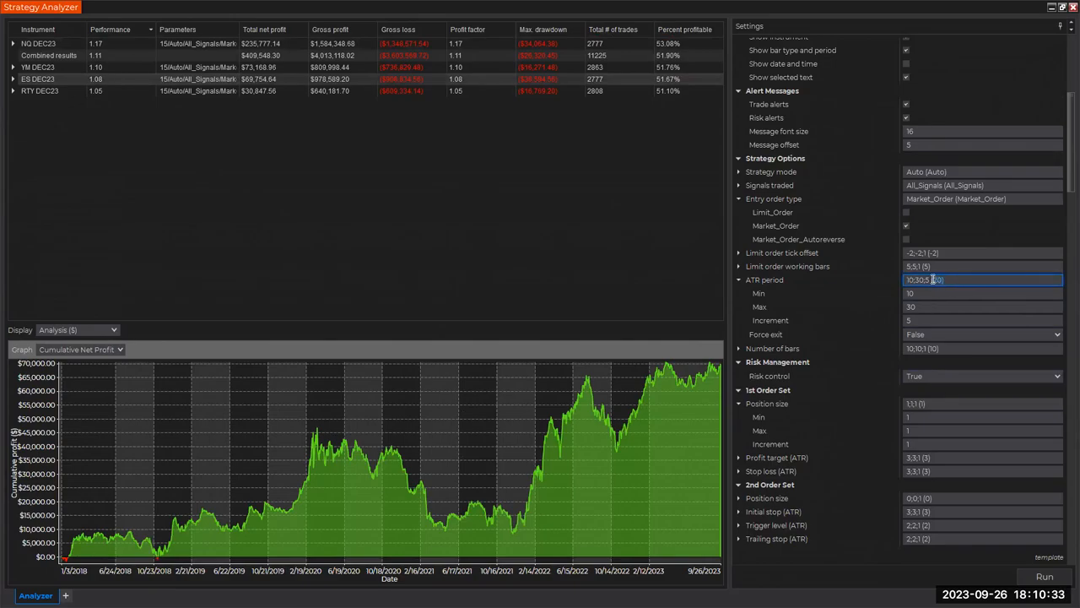
text(20)
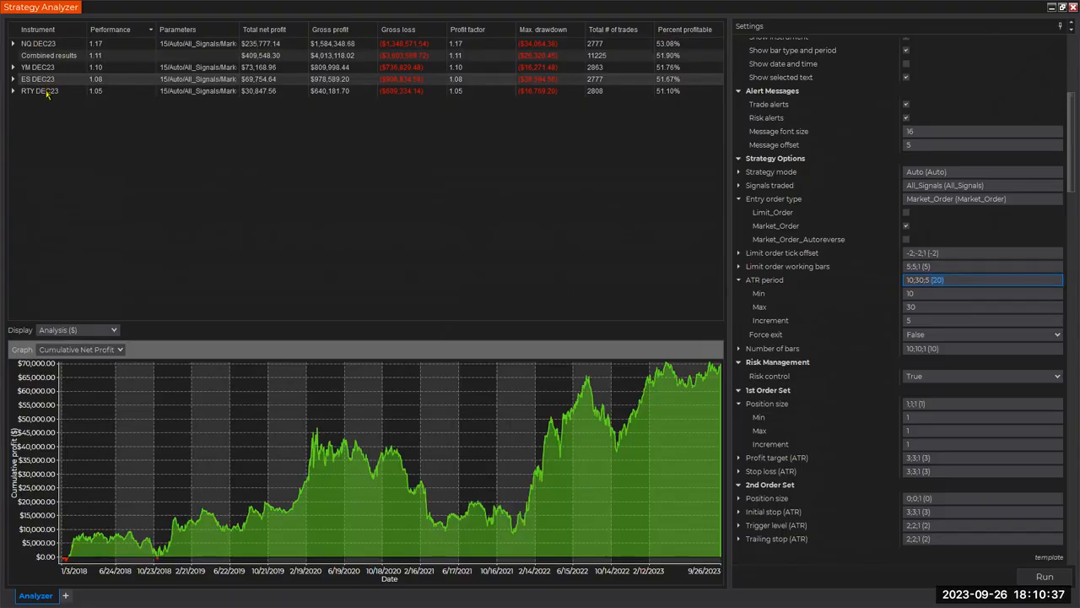
mouse_move(96, 94)
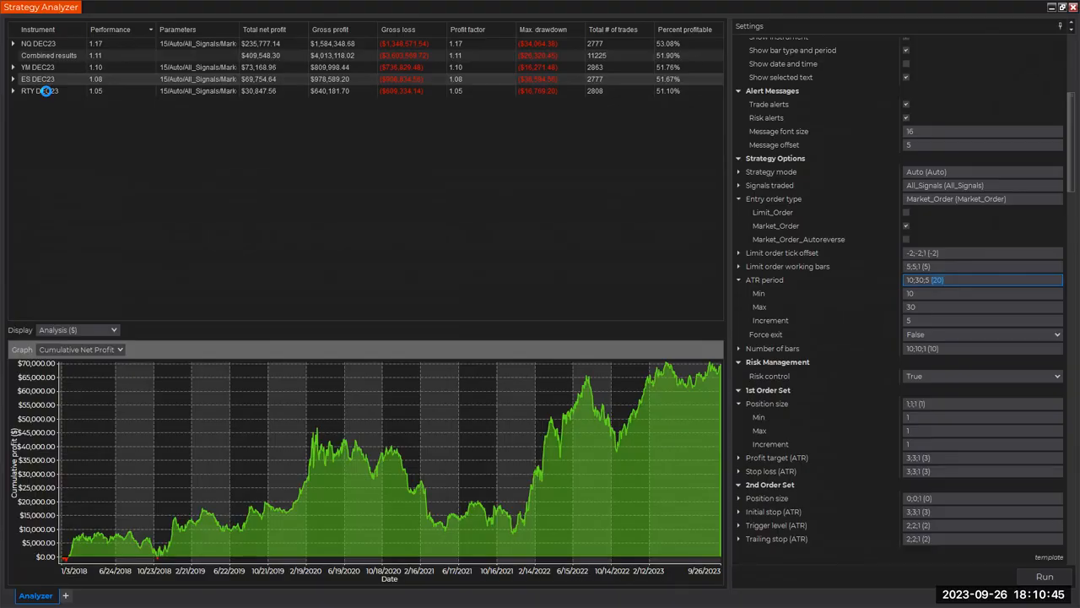
Show the RTY DEC23 results and its profit curve recovering to roughly $30K
click(1045, 576)
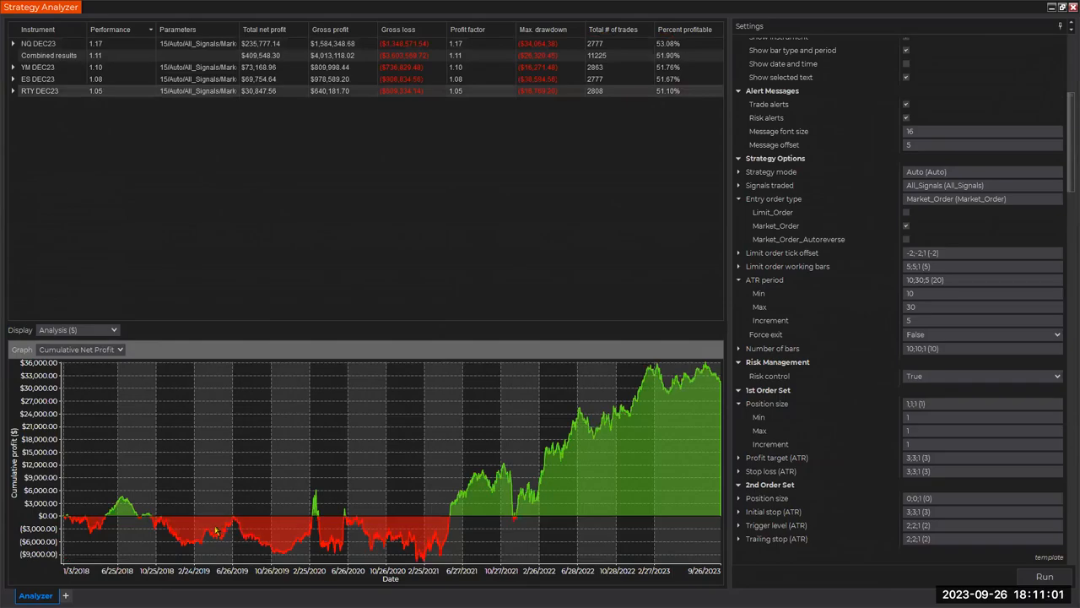
mouse_move(216, 530)
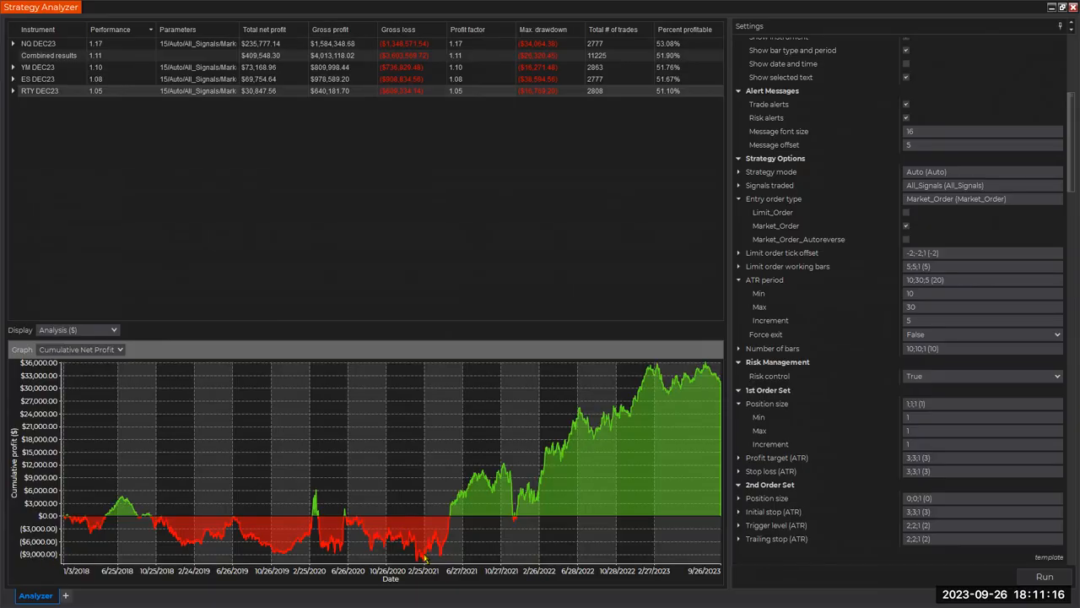
mouse_move(435, 560)
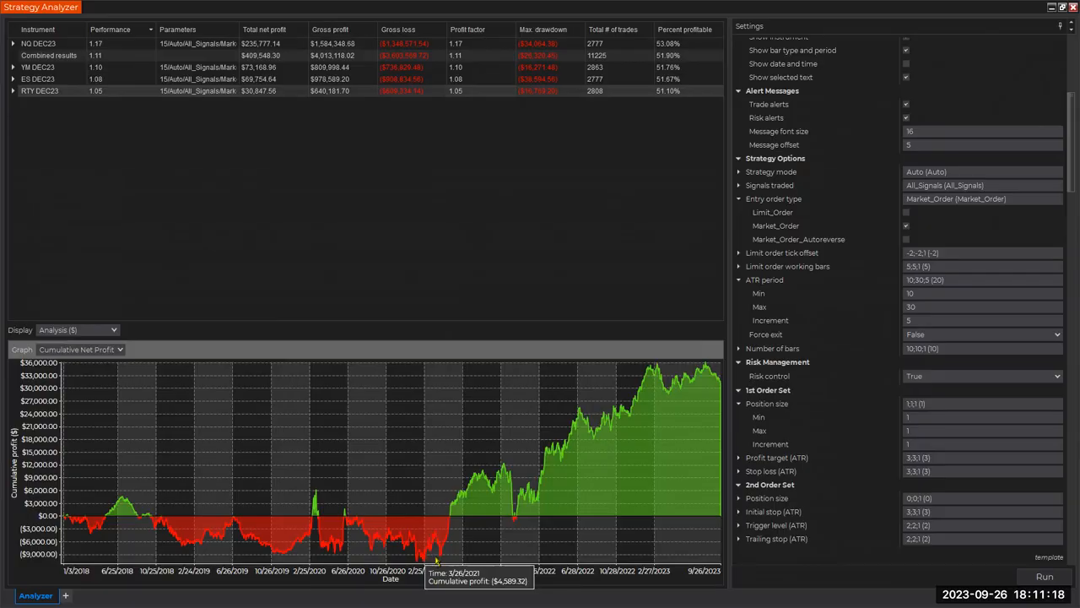
mouse_move(709, 365)
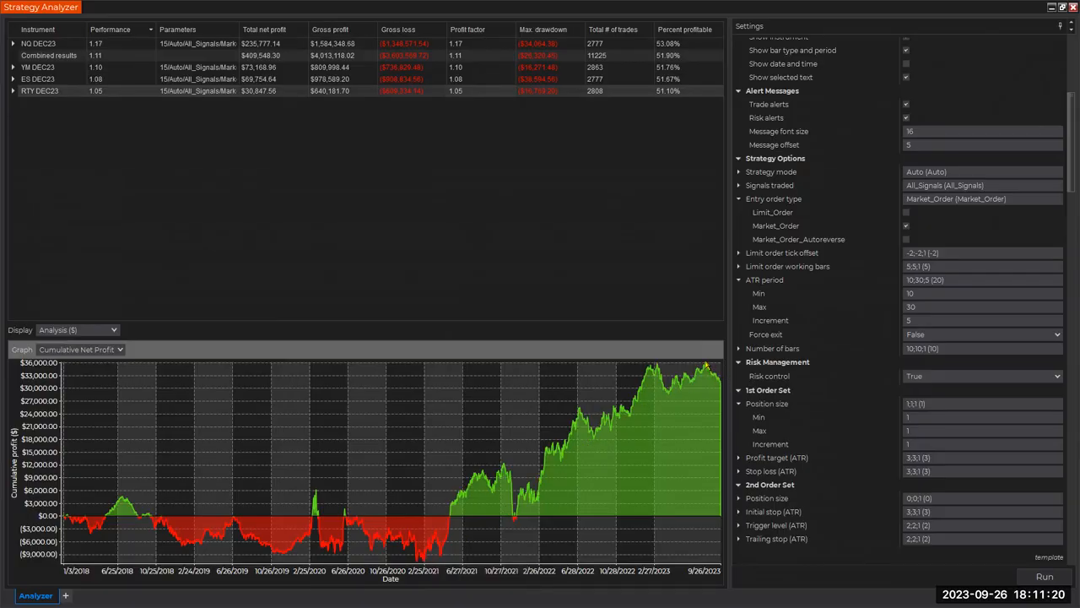
mouse_move(518, 189)
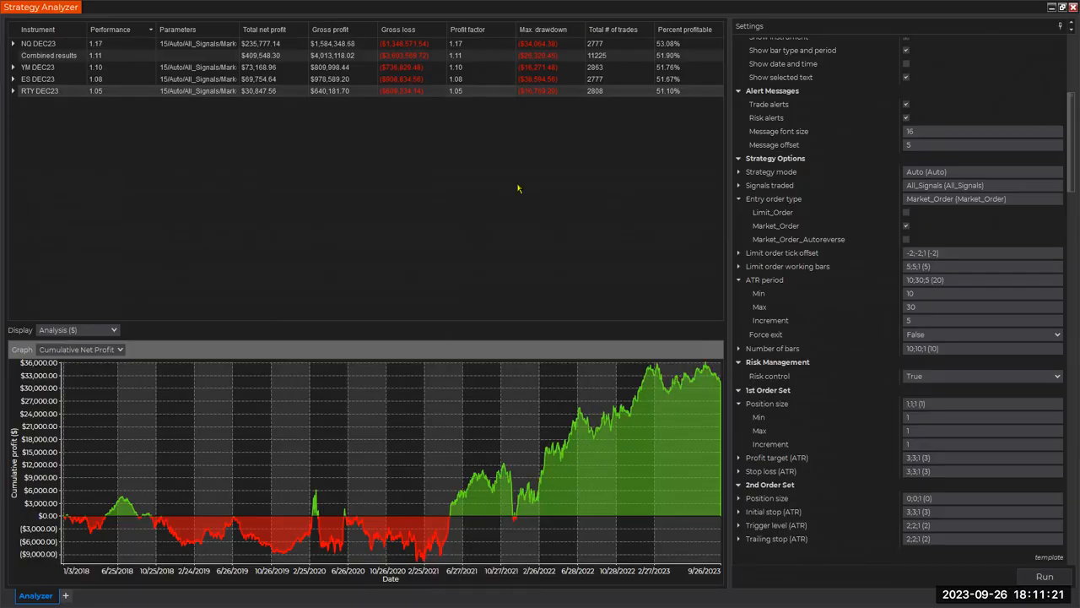
mouse_move(113, 65)
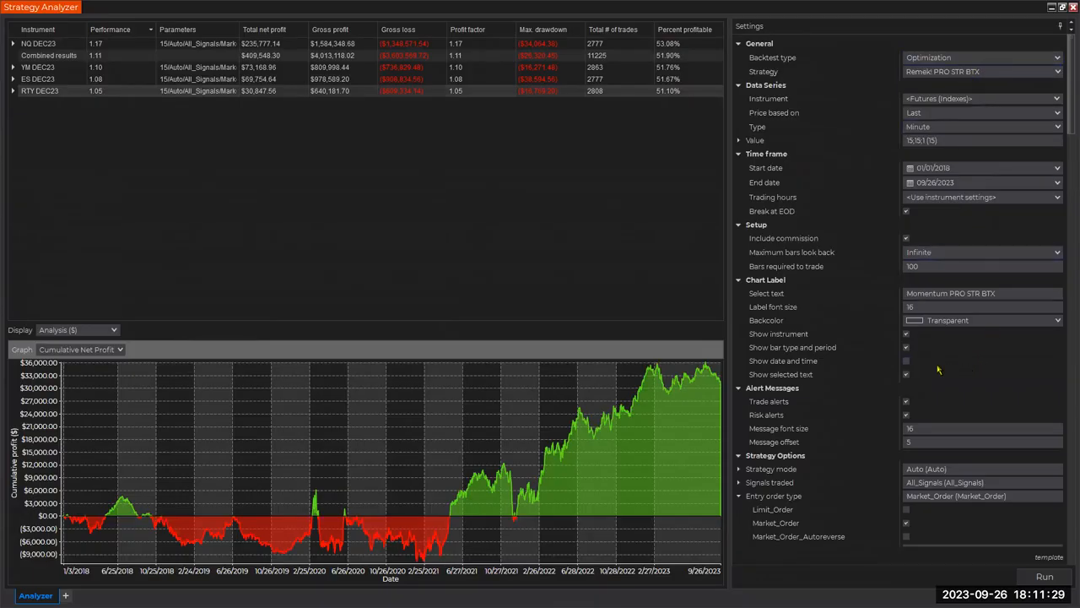
Scroll the Settings panel before reviewing each instrument's profit curve in turn
scroll(down, 3)
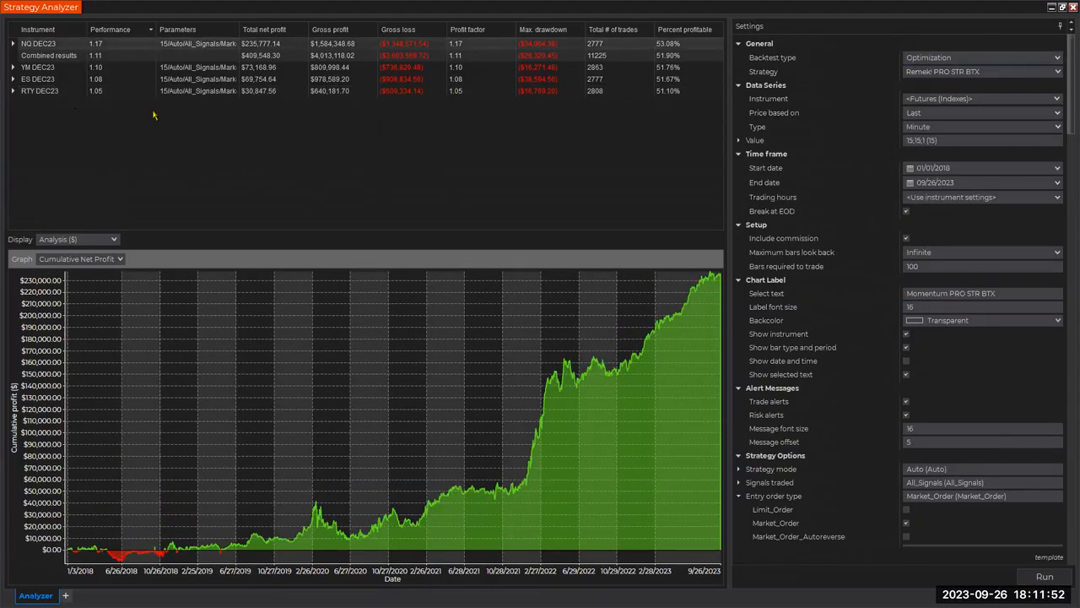
mouse_move(611, 47)
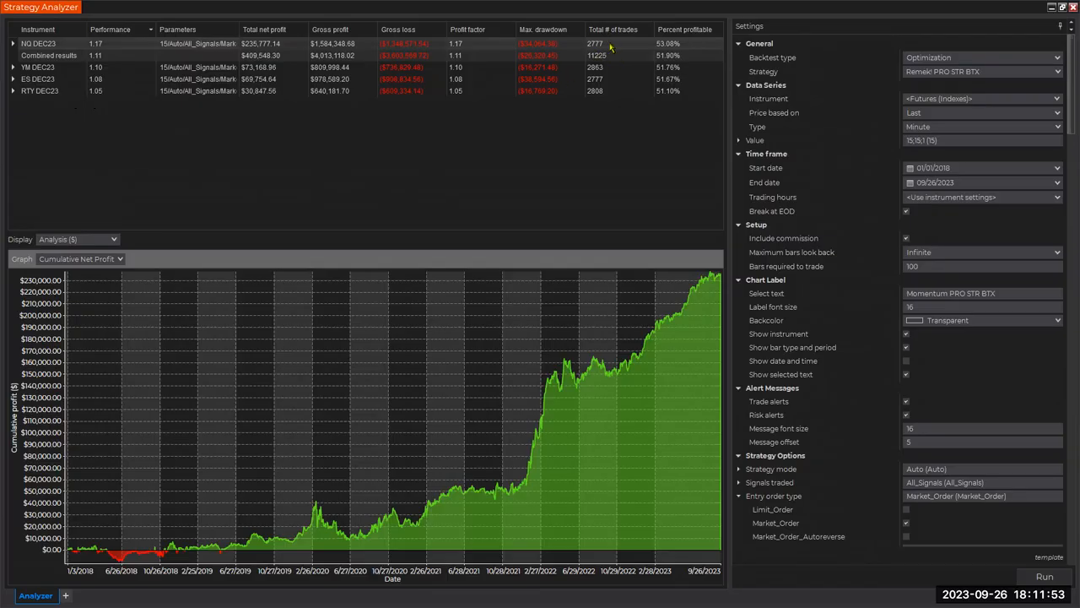
mouse_move(677, 51)
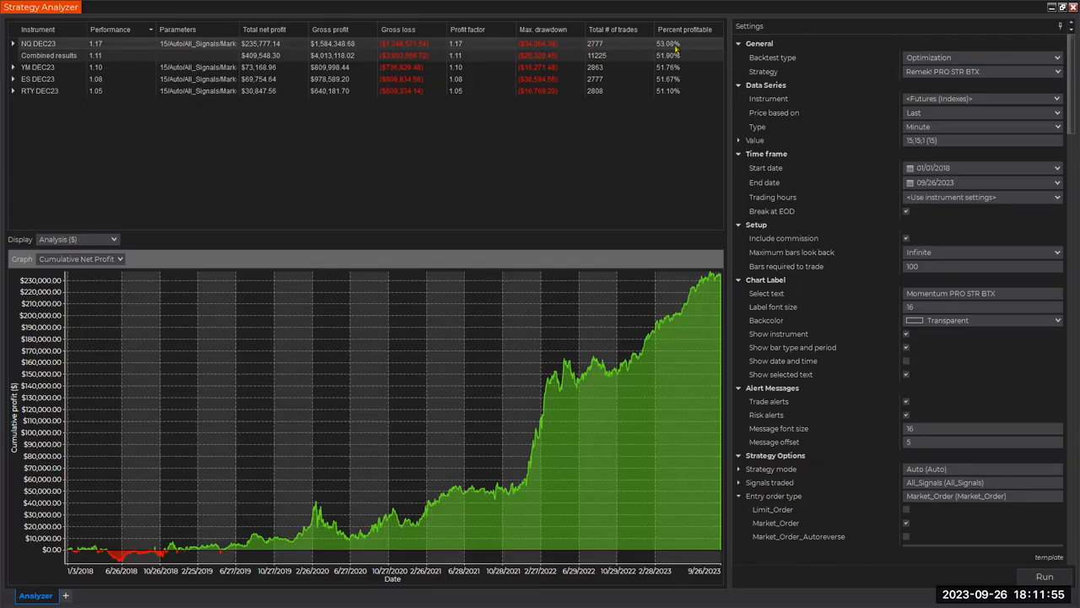
mouse_move(668, 96)
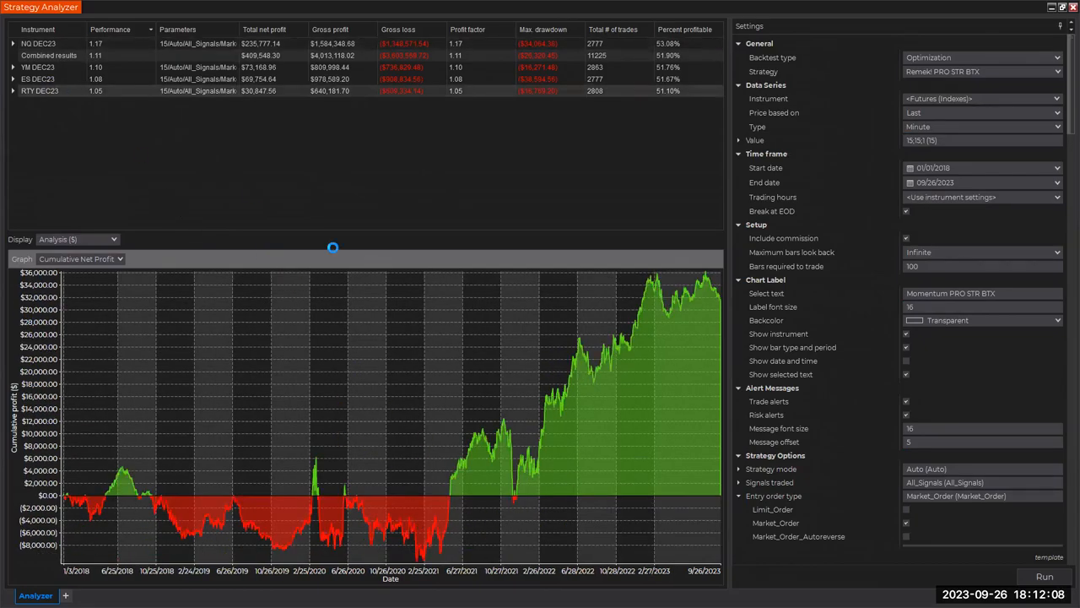
mouse_move(479, 471)
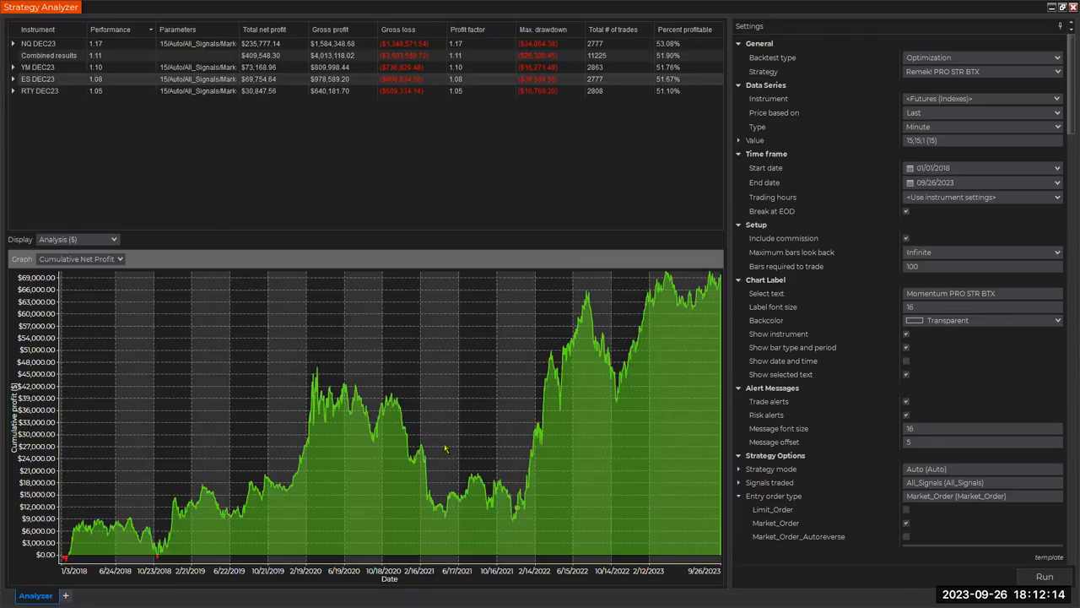
mouse_move(661, 372)
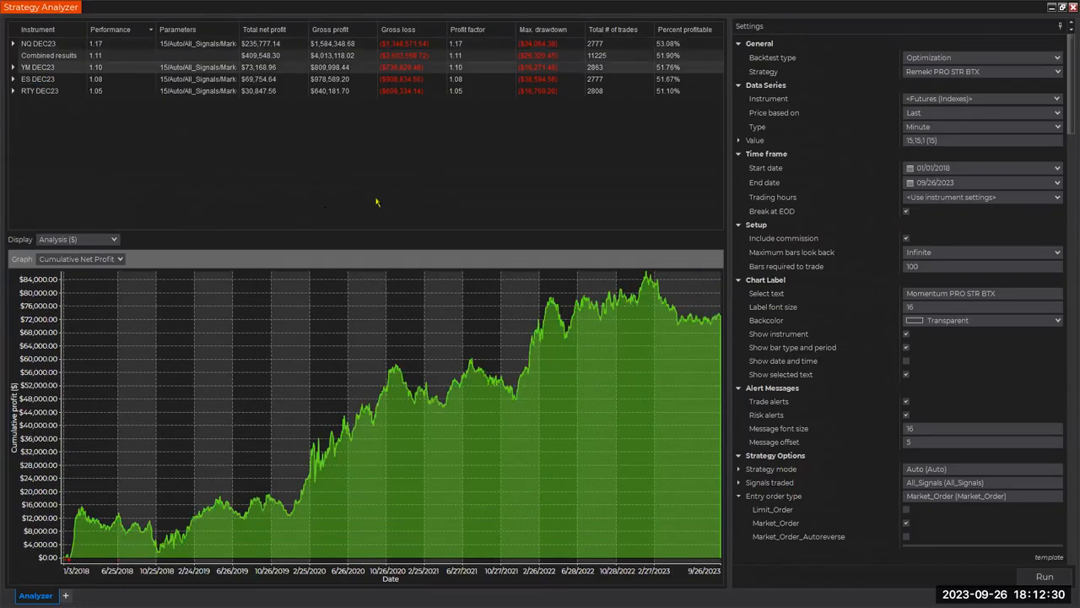
mouse_move(479, 192)
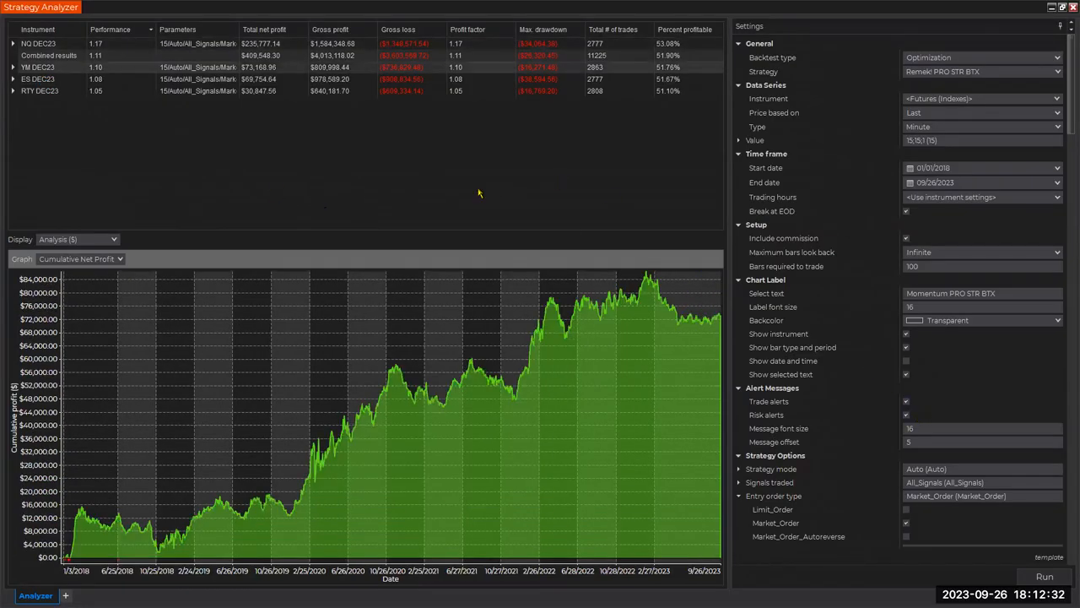